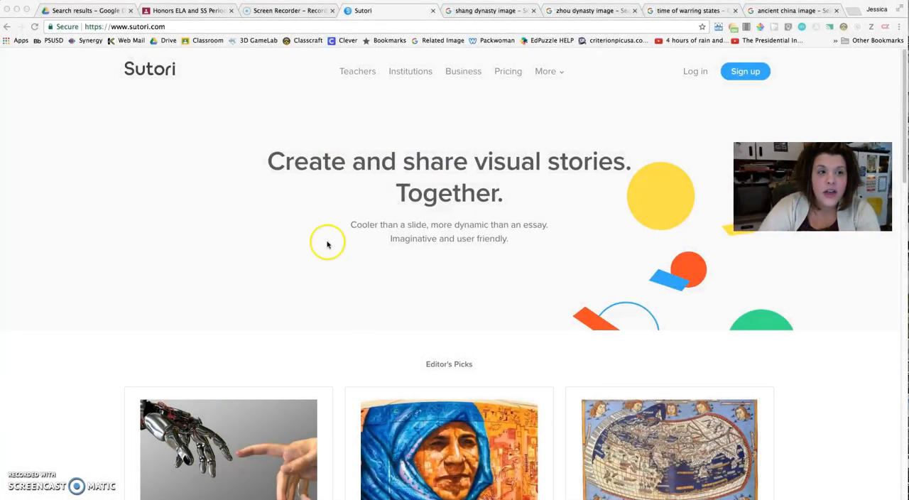
Log in to the Sutori account to reach the My stories dashboard
click(125, 26)
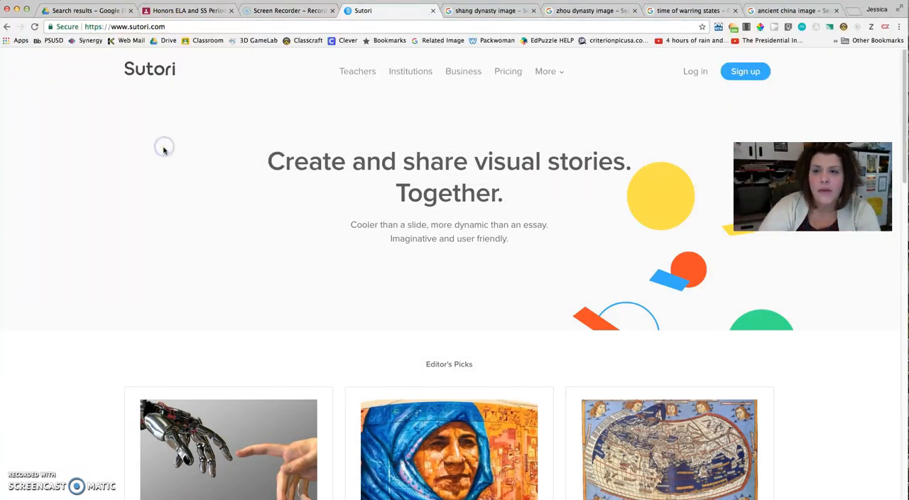
mouse_move(570, 83)
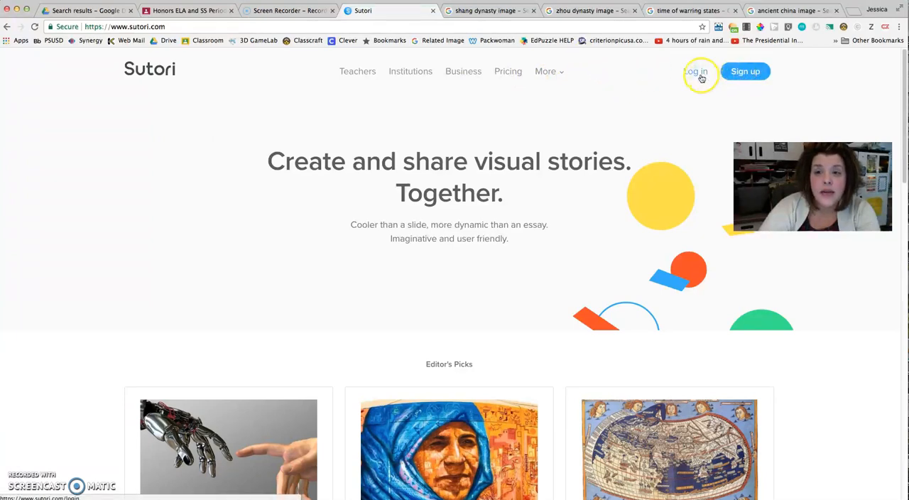
click(696, 71)
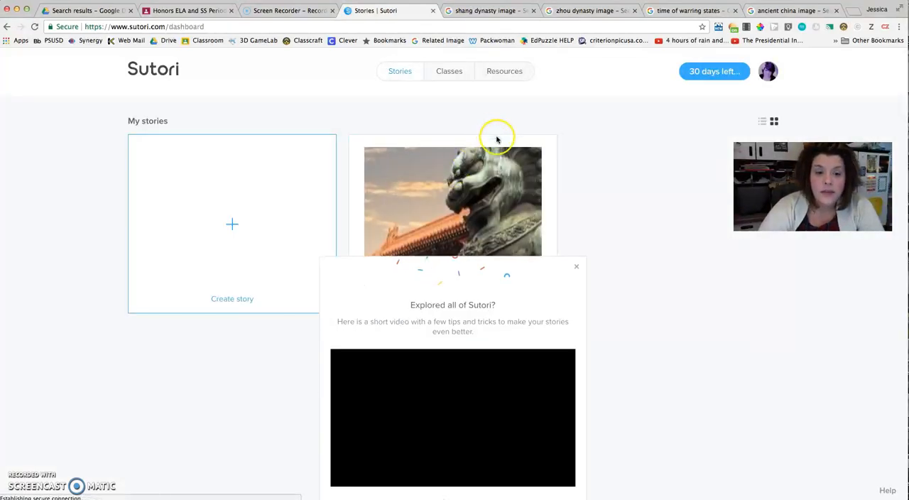
Dismiss the tips popup and create a new blank story
click(577, 267)
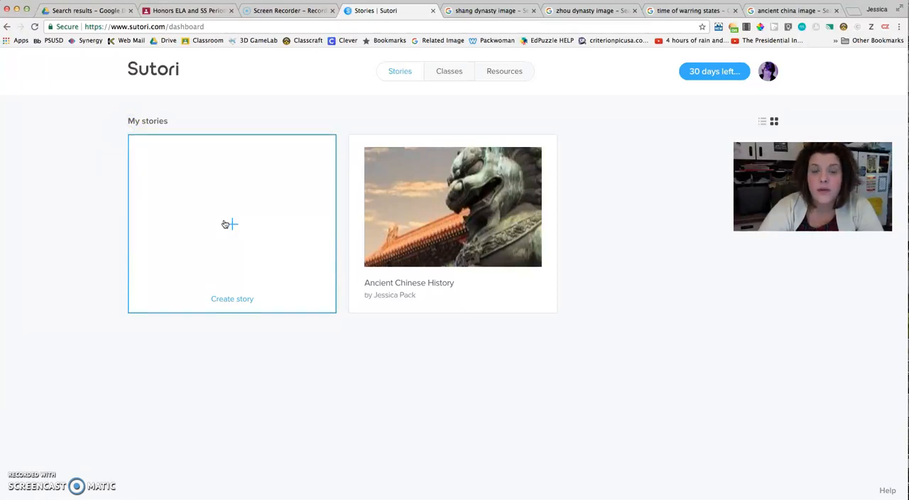
click(232, 224)
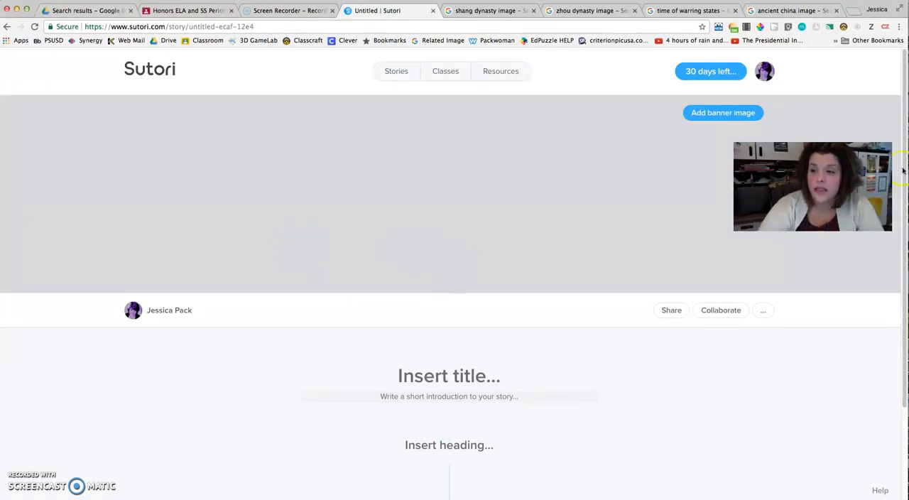
Title the story 'Ancient Chinese History'
scroll(down, 3)
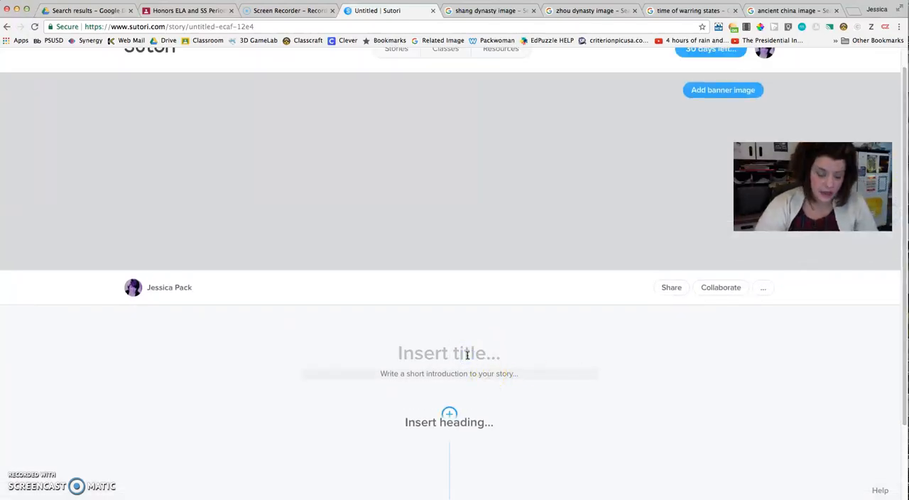
text(Ancient Chinese)
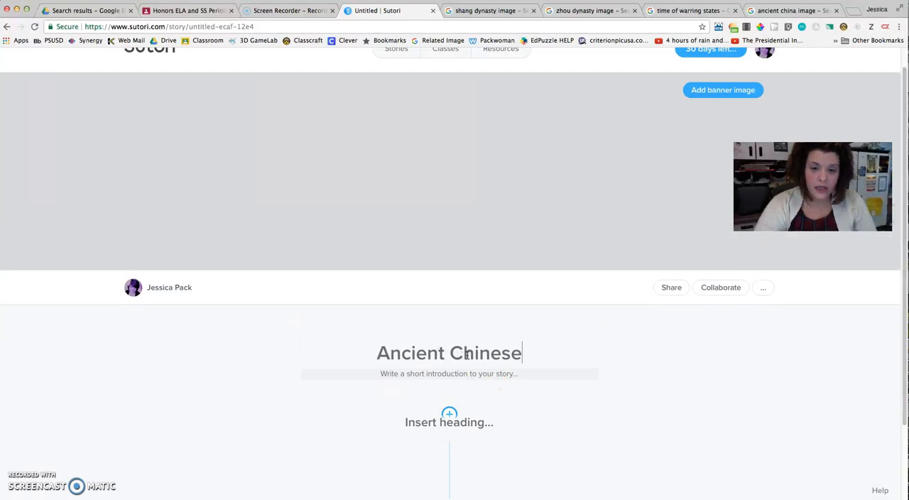
text(History)
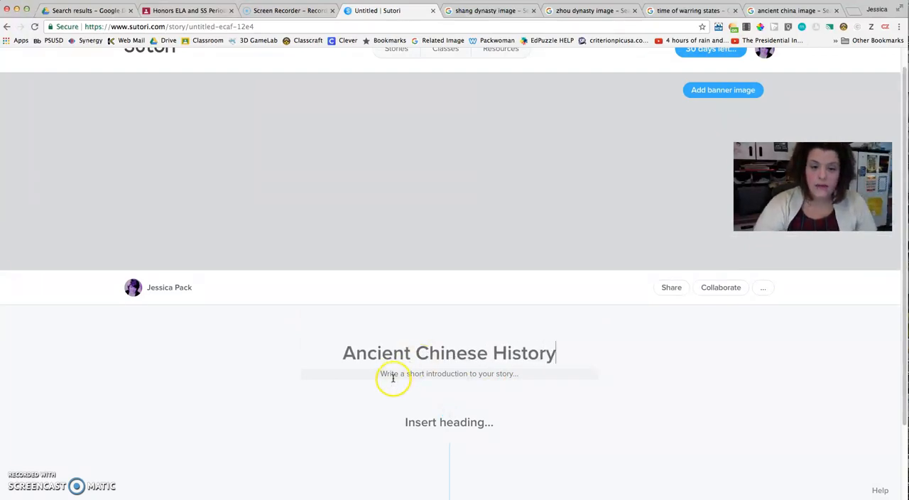
Write the two-sentence introduction about ancient China as an influential civilization and this timeline
click(392, 374)
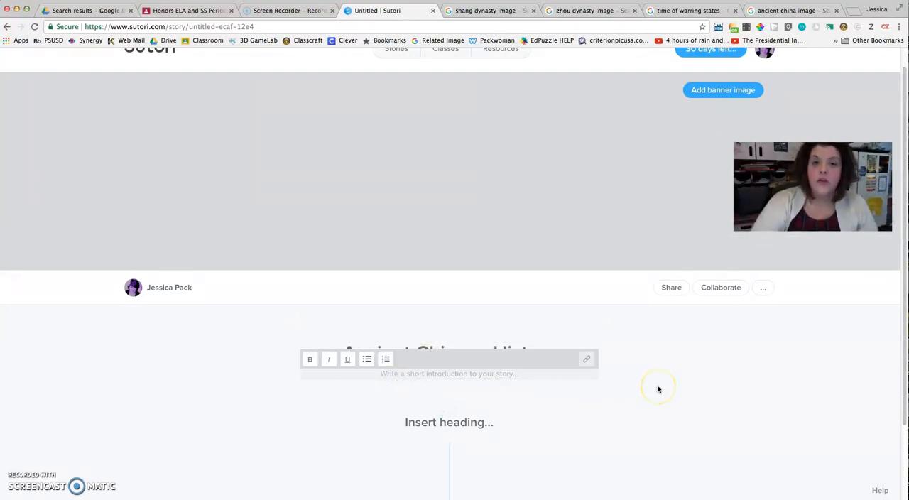
mouse_move(380, 119)
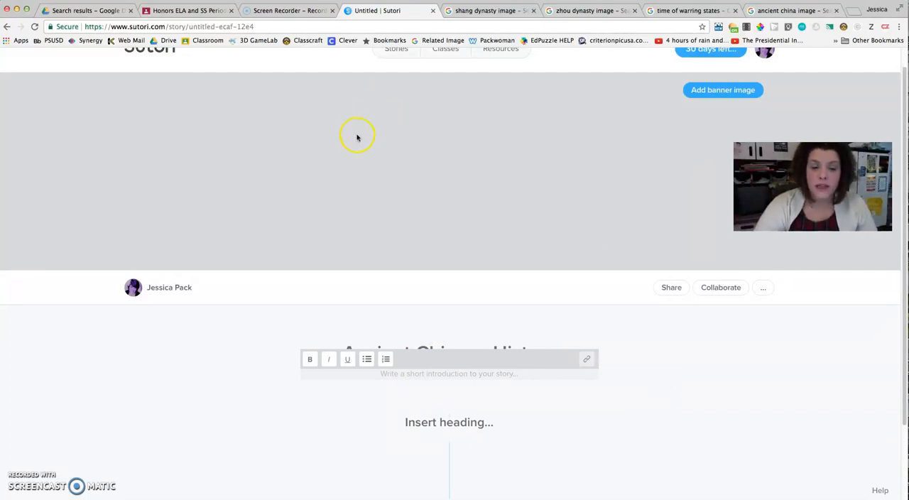
text(Anc)
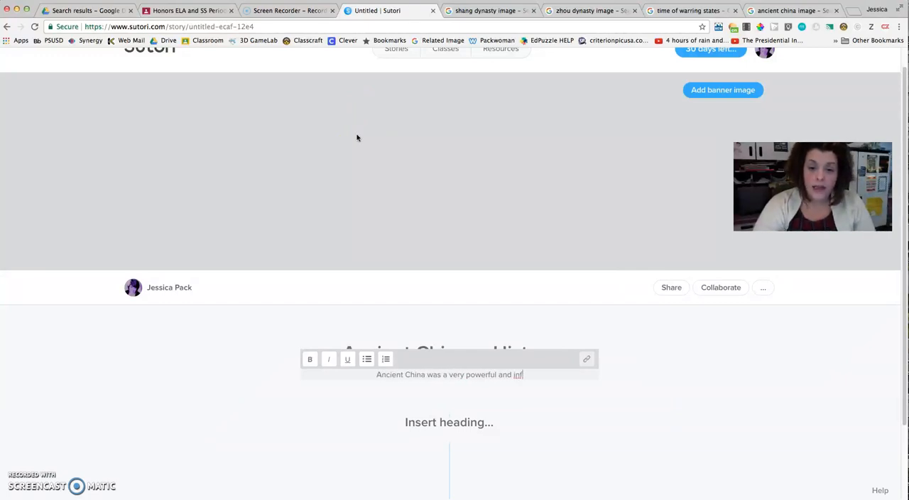
text(influential ci)
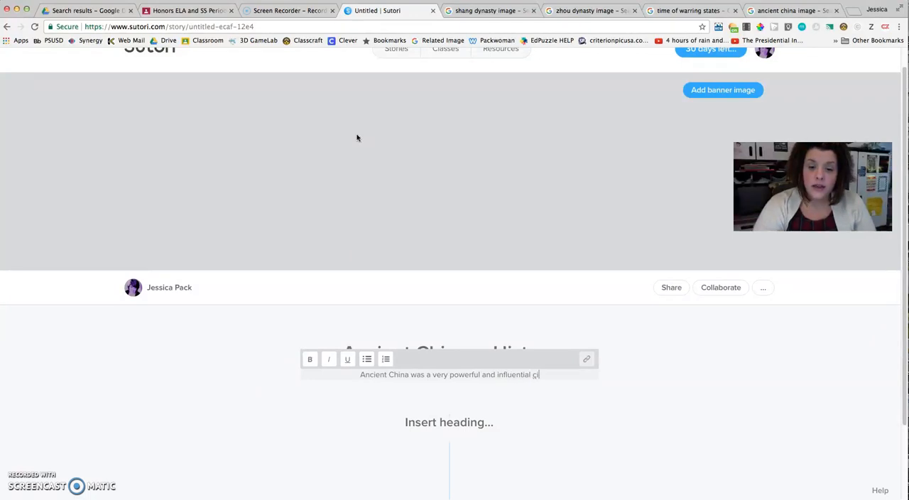
text(civilization.)
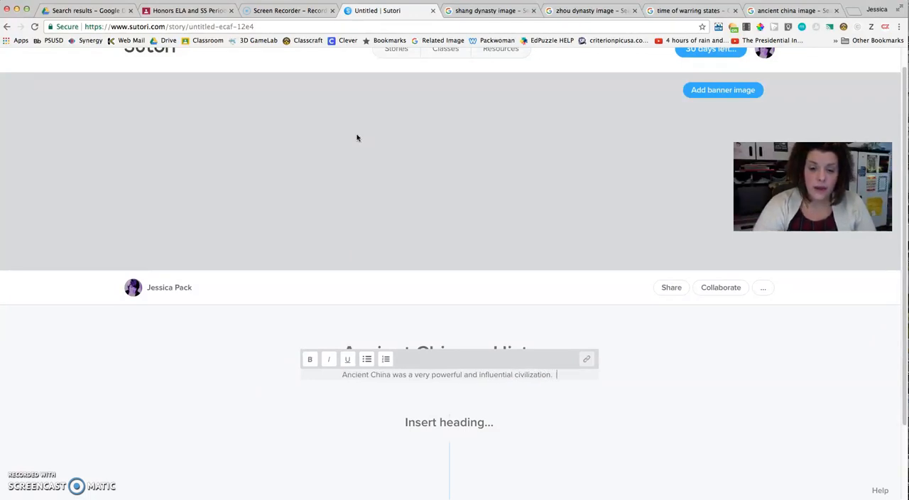
text(This timeline shows some of th)
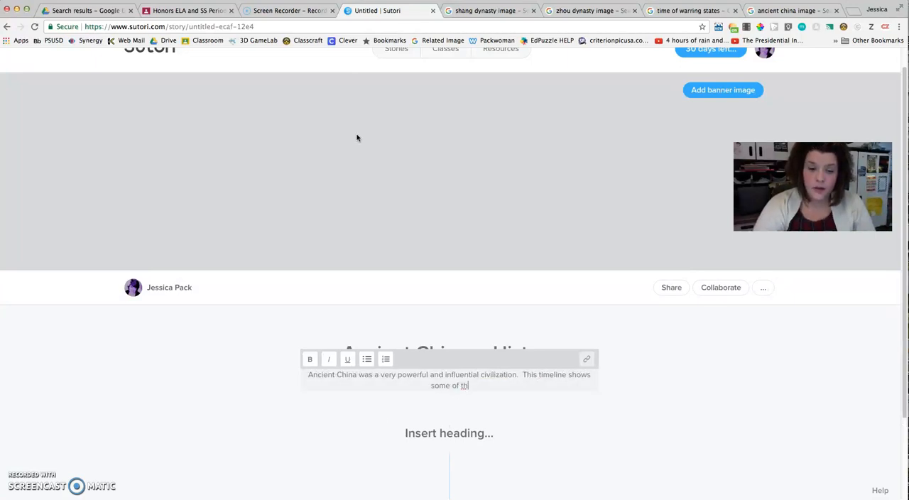
text(e major events of)
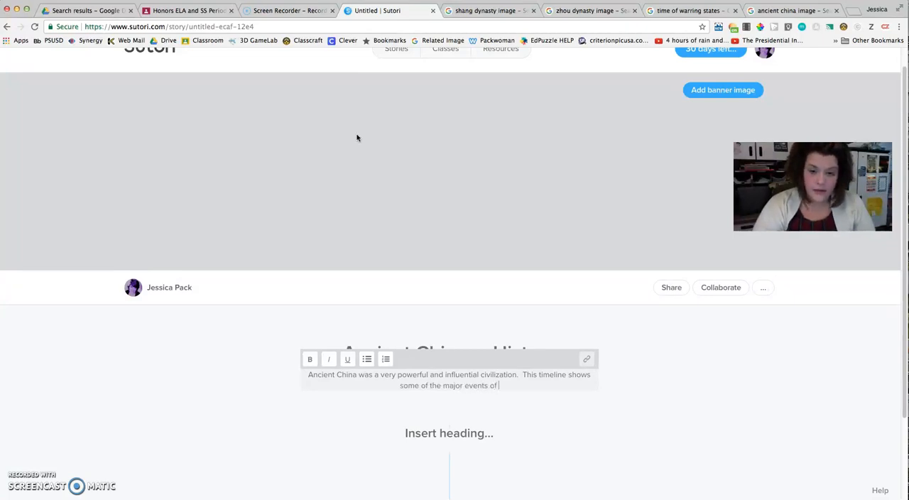
text(ancient Chinese hist)
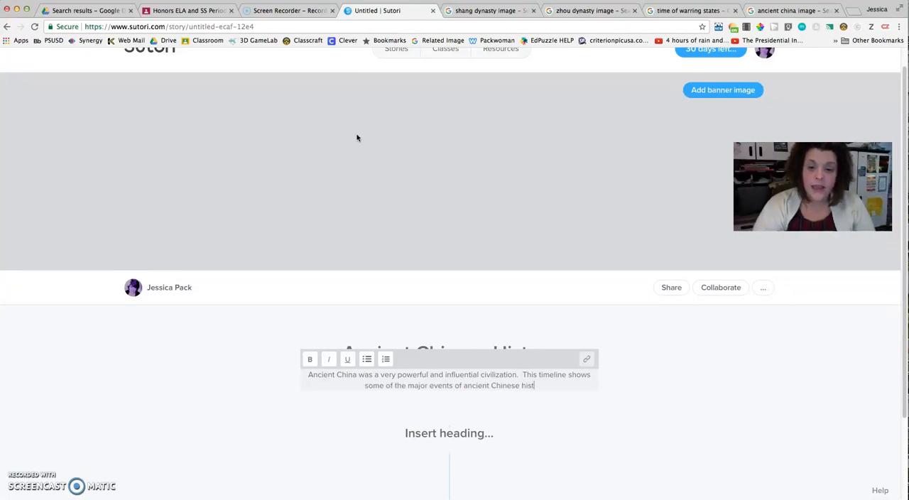
text(history.)
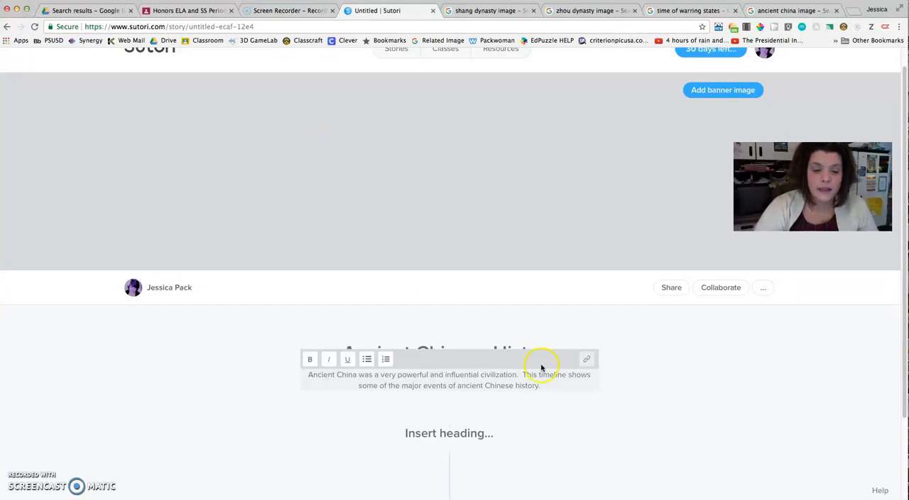
Set the first heading to 'Events and Time Periods'
click(467, 433)
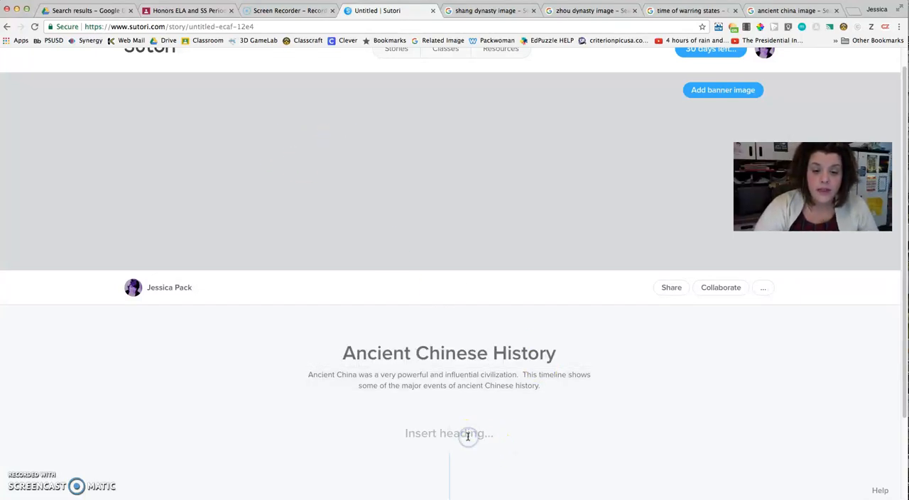
text(Events and)
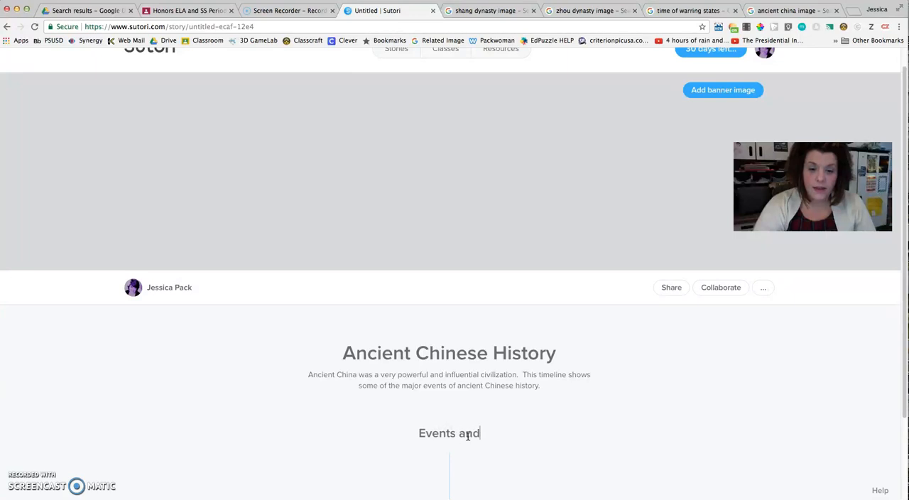
text(Time Periods)
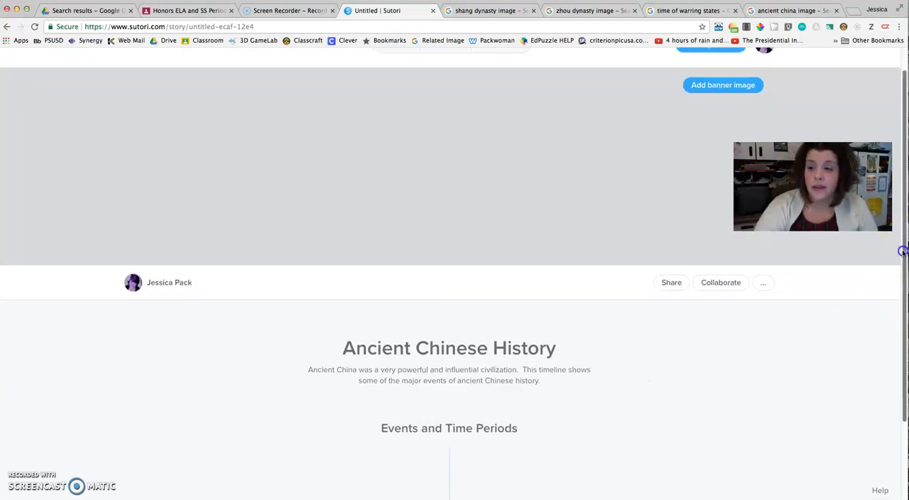
scroll(down, 3)
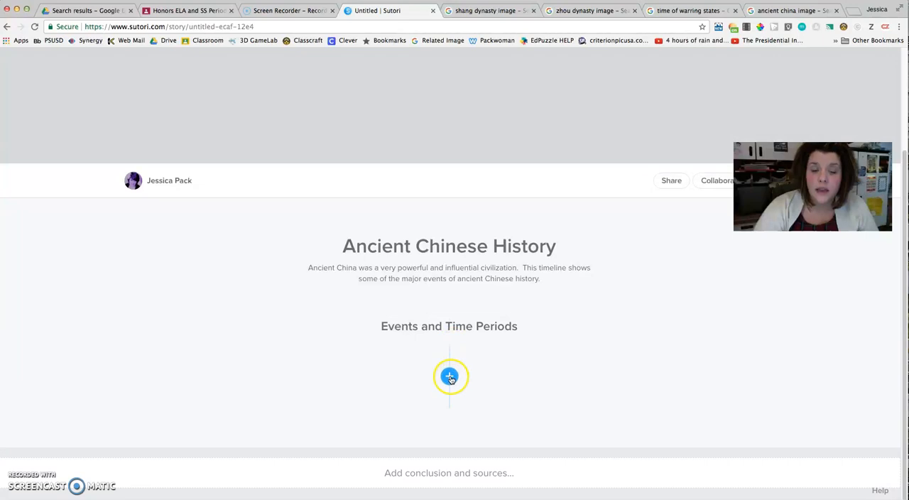
Add an empty Image item under the heading and switch to the Shang map tab
click(448, 376)
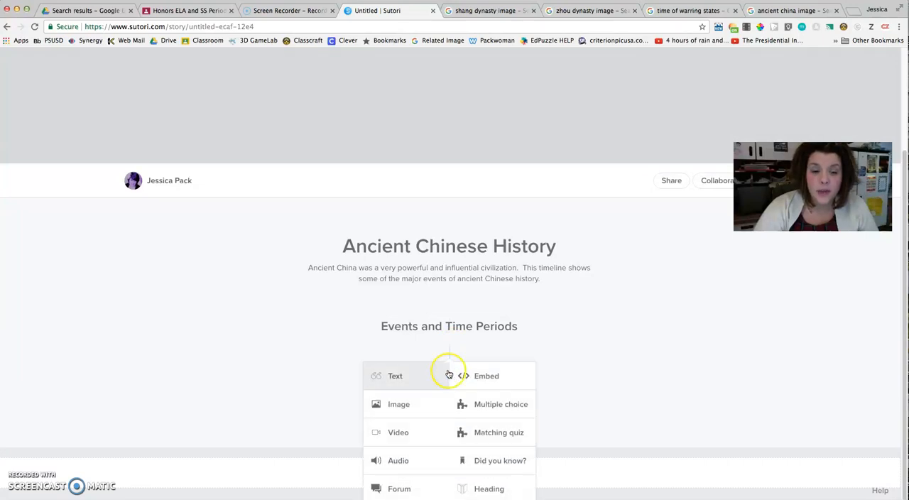
mouse_move(880, 247)
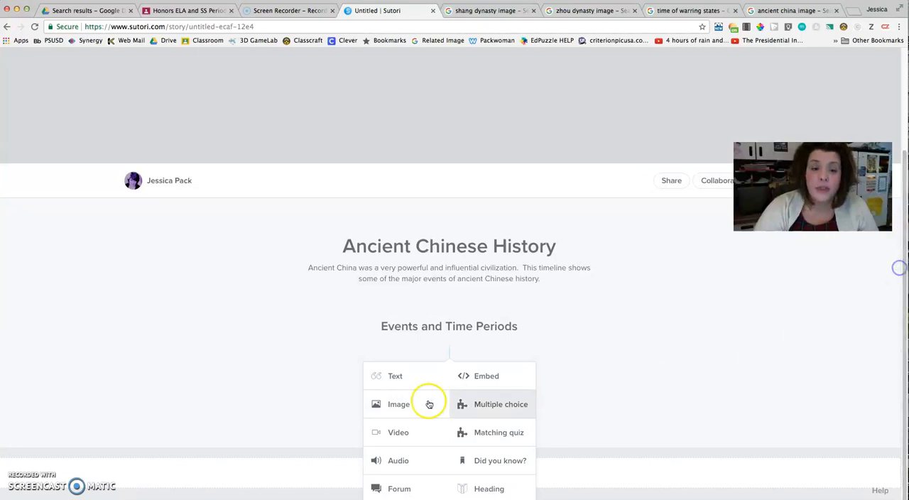
mouse_move(412, 374)
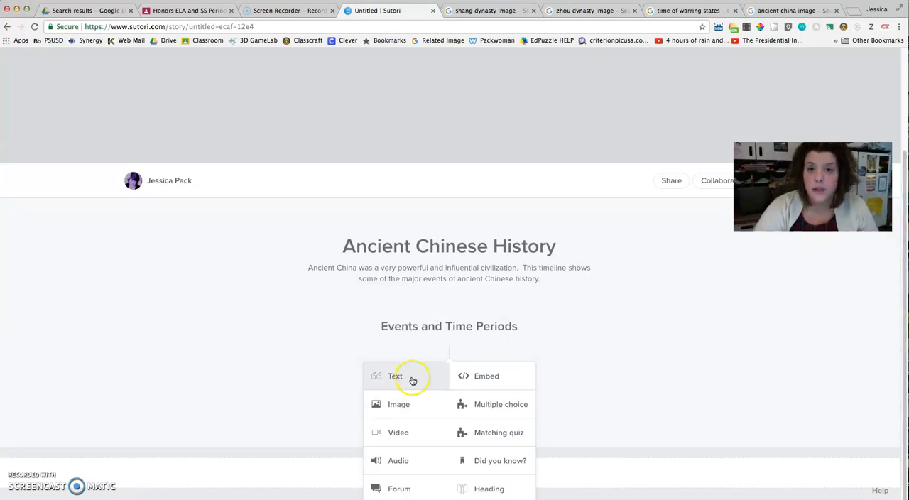
mouse_move(406, 411)
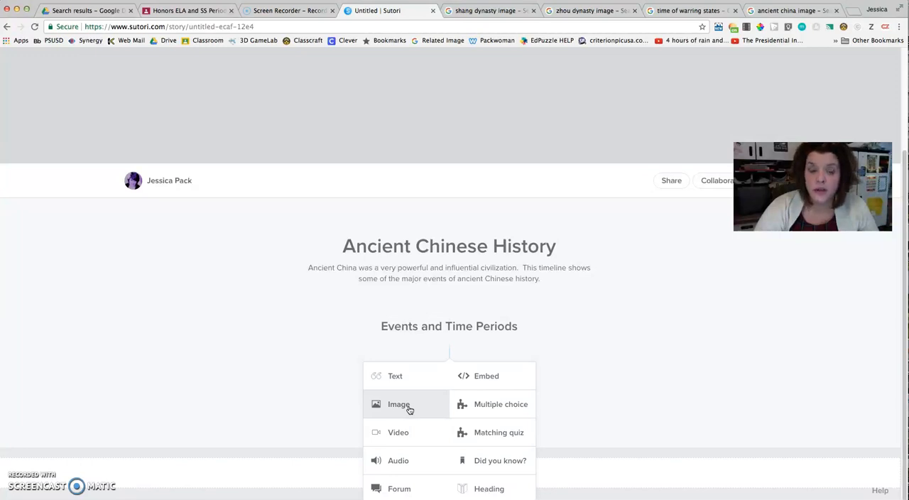
click(397, 403)
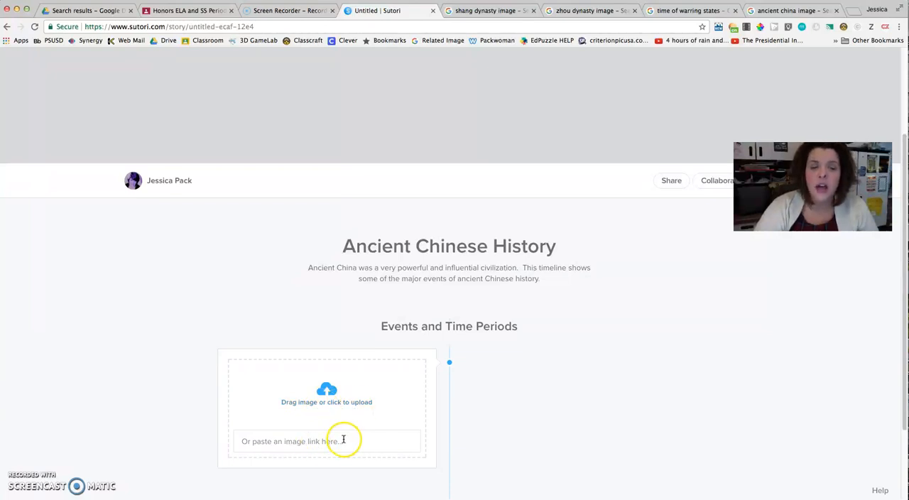
mouse_move(488, 199)
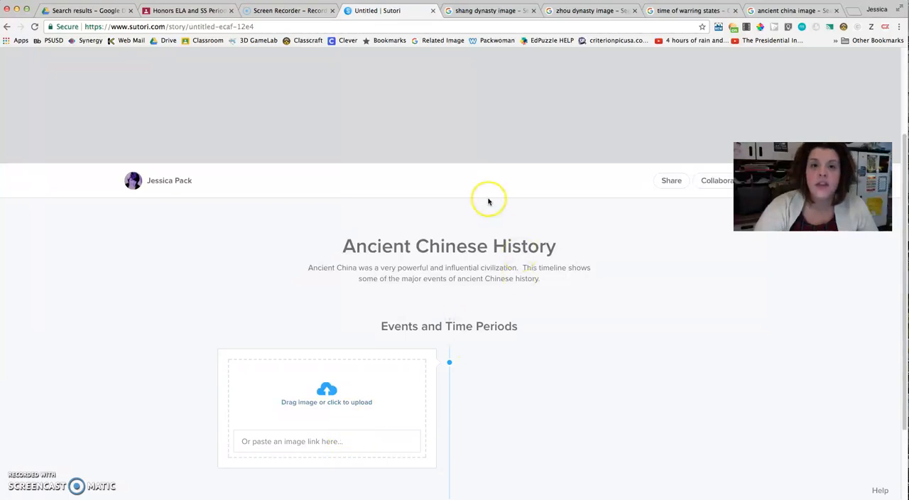
click(486, 10)
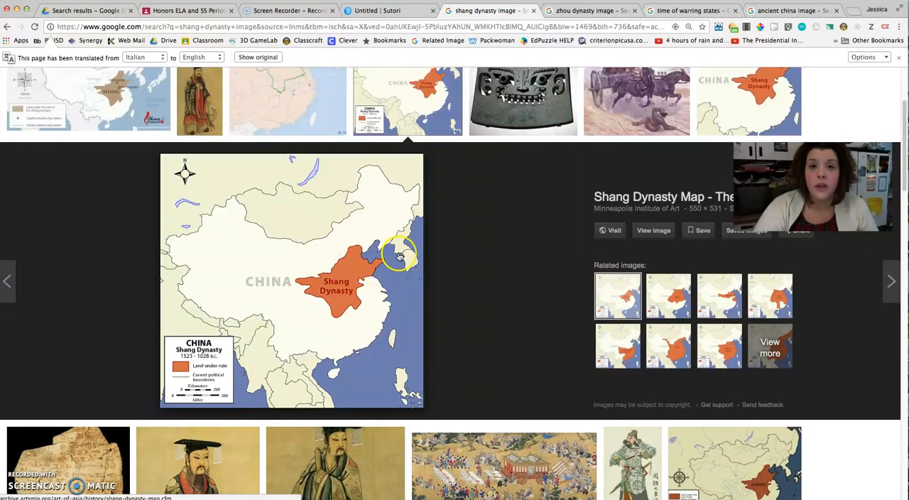
mouse_move(500, 241)
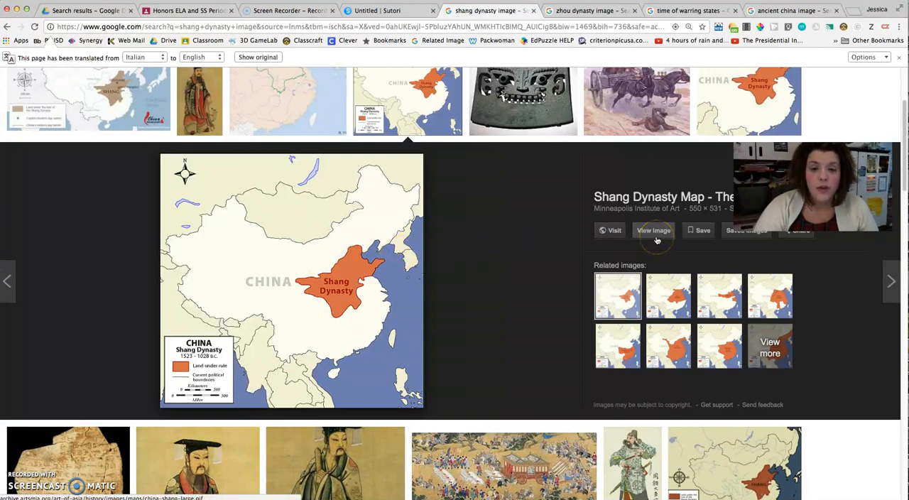
Copy the Shang Dynasty map's image URL and bring it back to the Sutori story
click(653, 230)
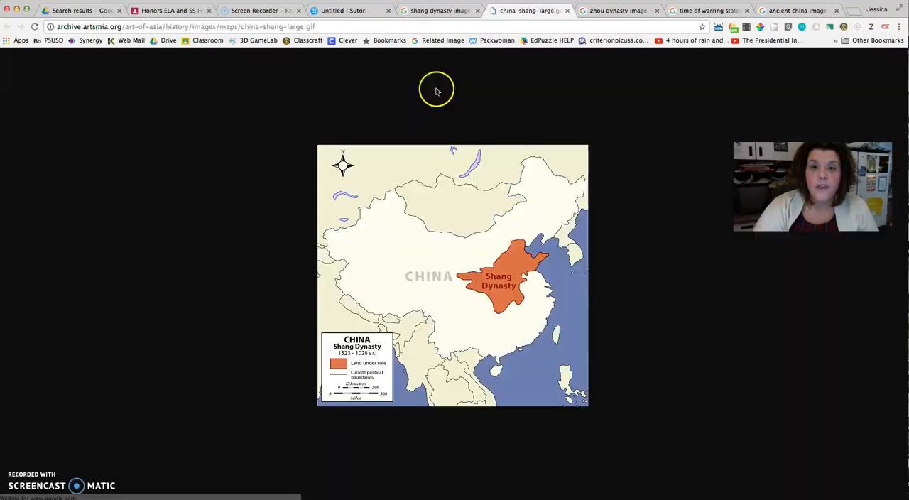
click(184, 26)
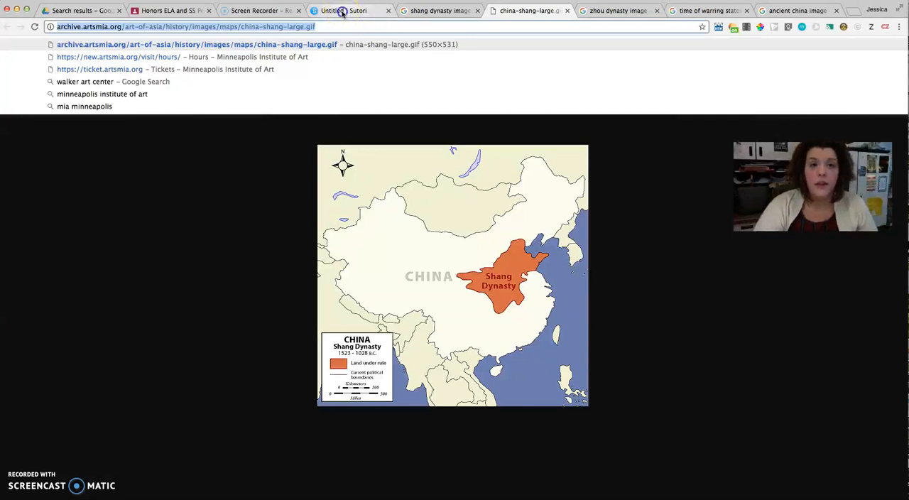
click(344, 10)
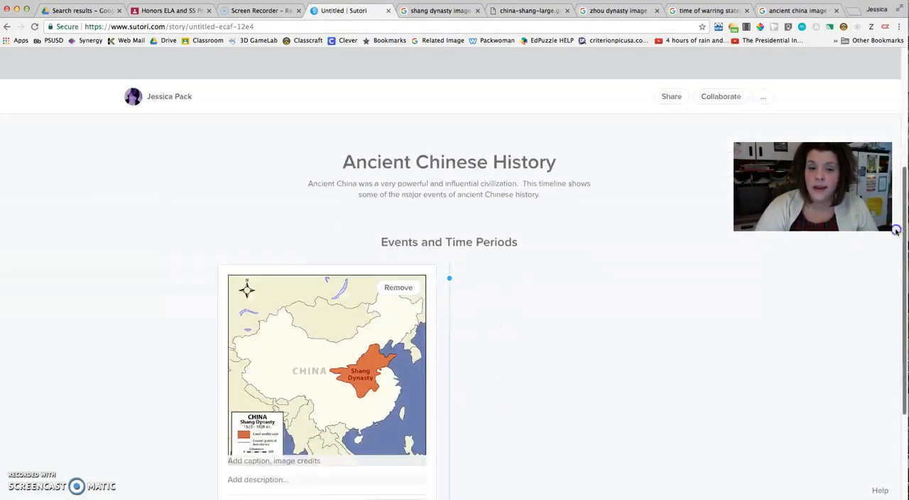
Describe the Shang as the first ruling dynasty of ancient China
scroll(down, 3)
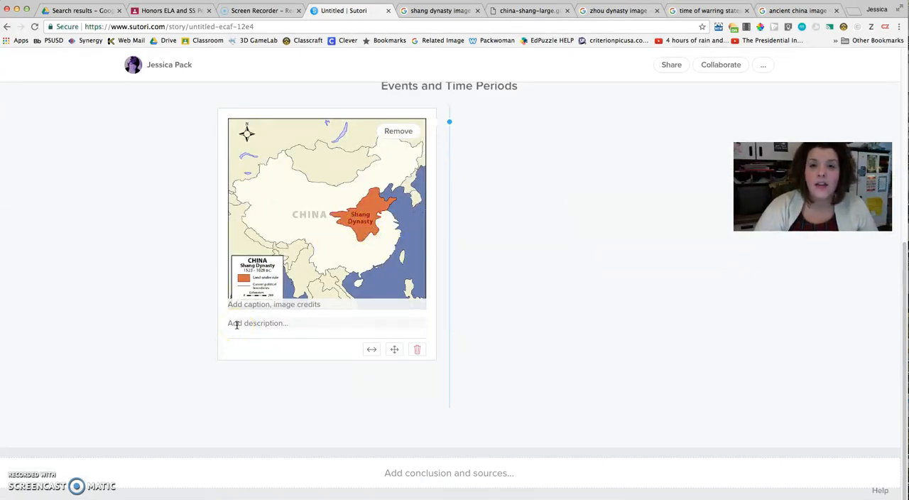
click(255, 323)
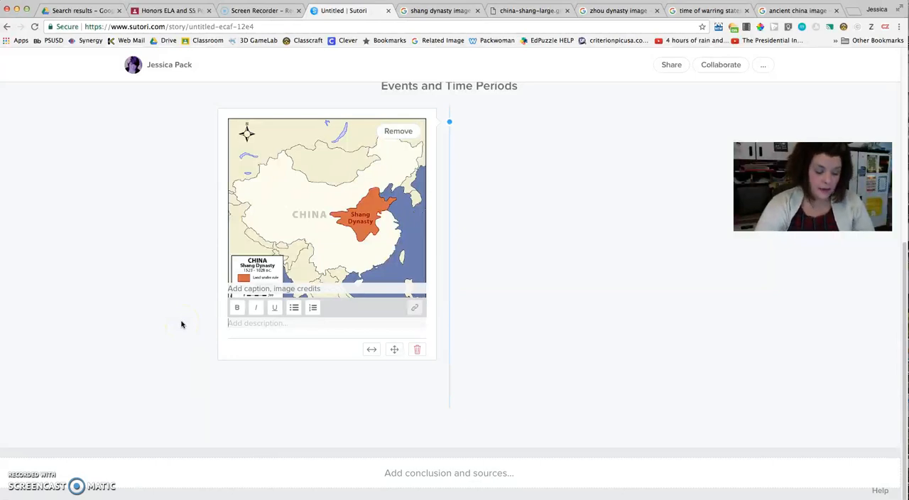
text(The shani)
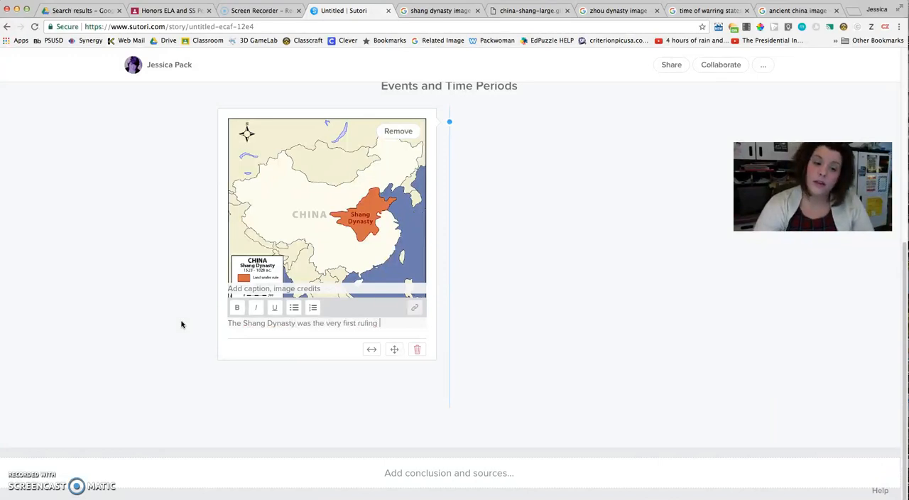
text(dynasty of a)
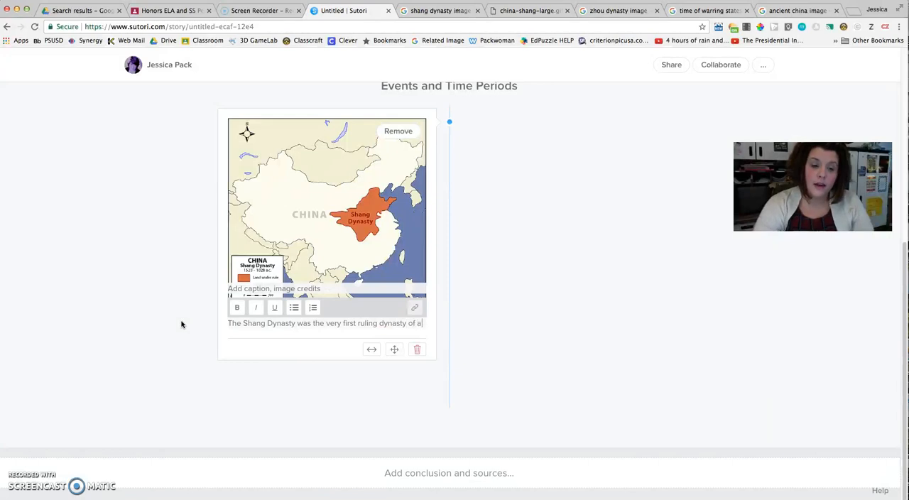
text(ncient China.)
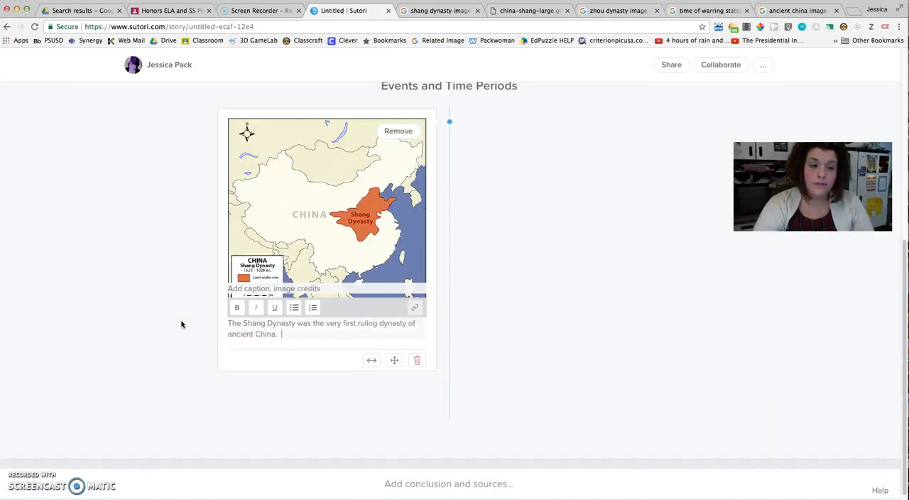
Add that a dynasty is a ruling family handling travel, communication and government functions
text(A)
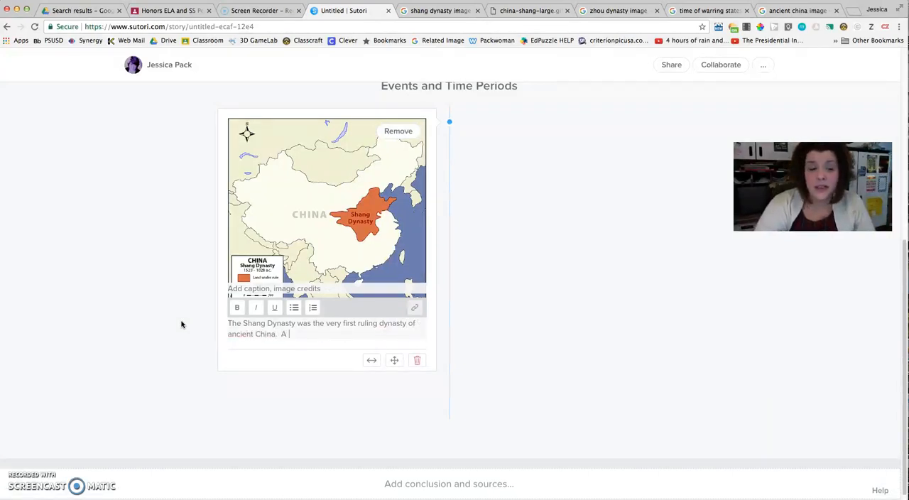
text(dynasty)
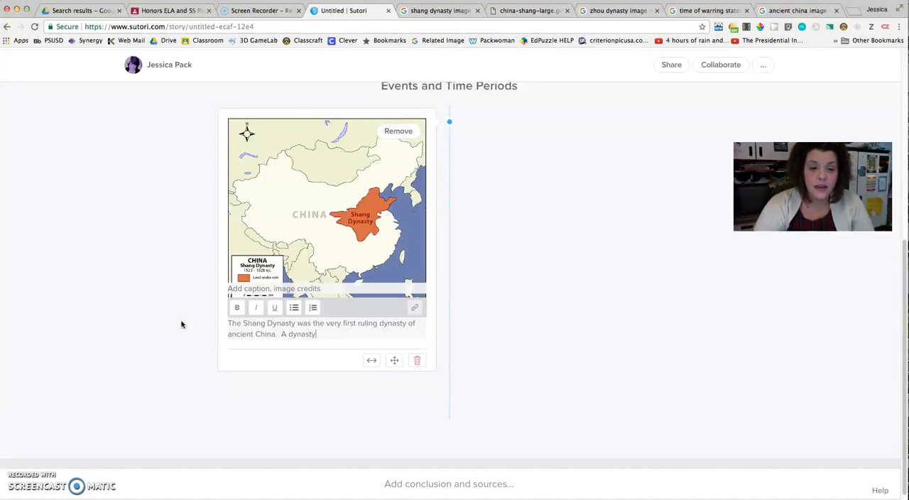
text(is a ruling family in charge of ancient trade,)
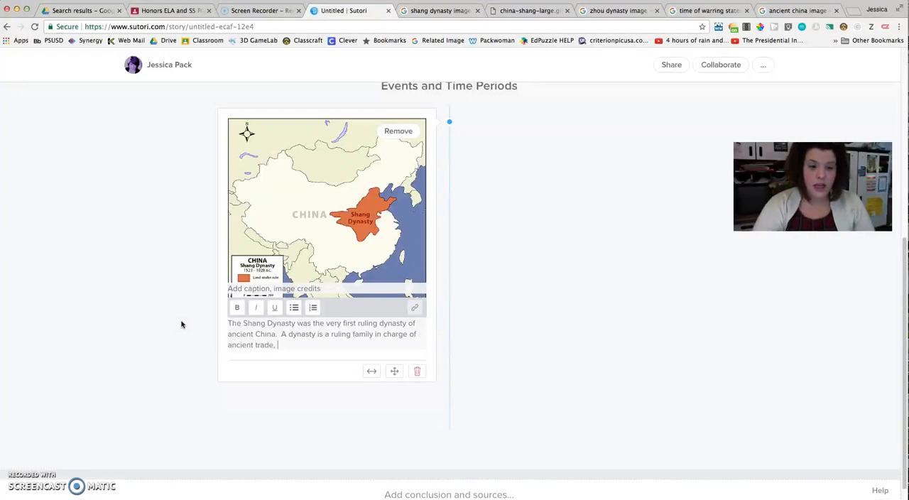
text(travel, commun)
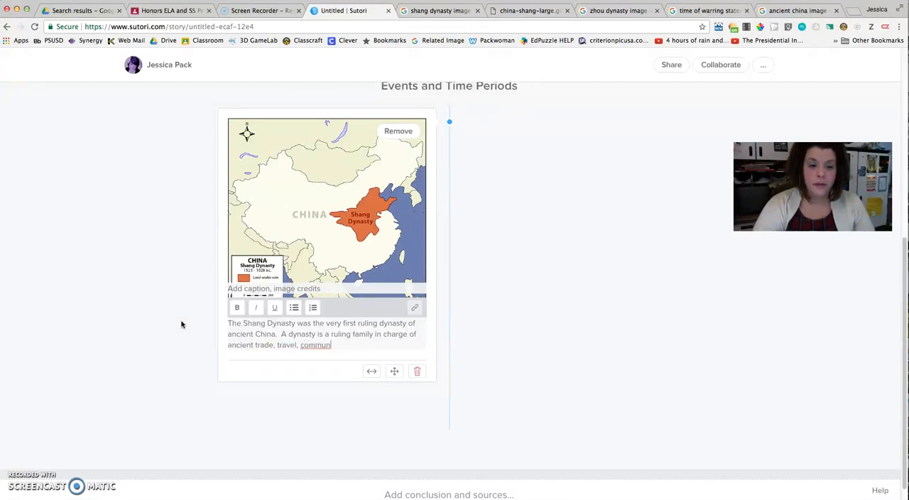
text(ication, and gove)
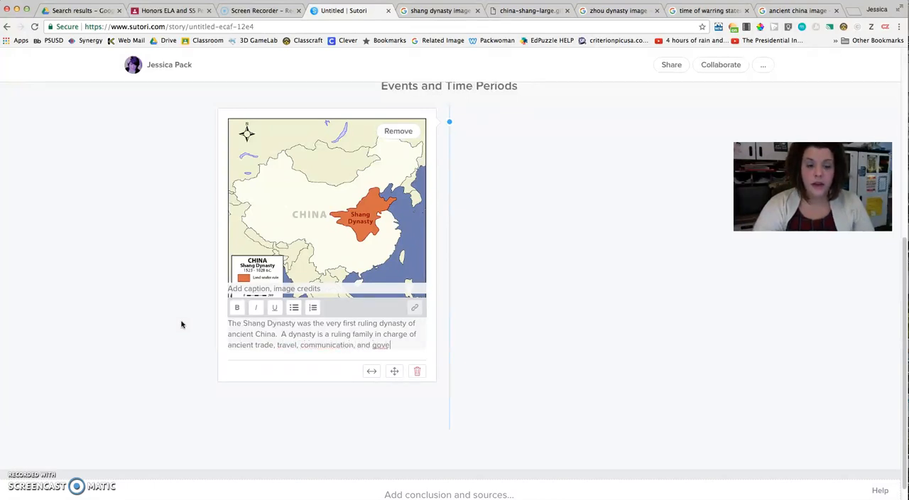
text(rnment functions.)
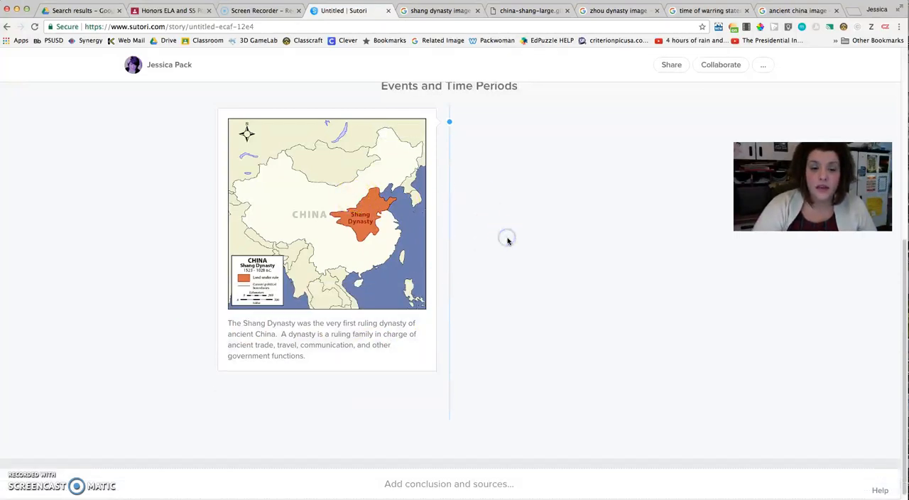
mouse_move(426, 296)
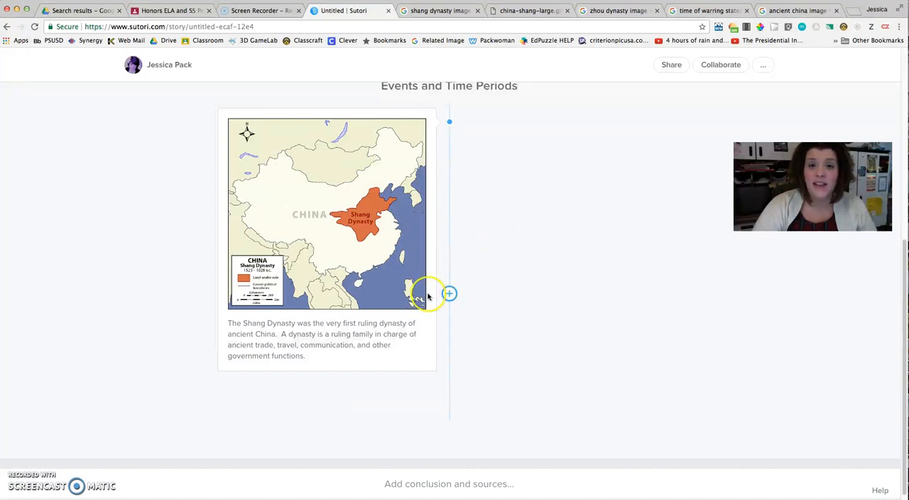
mouse_move(449, 139)
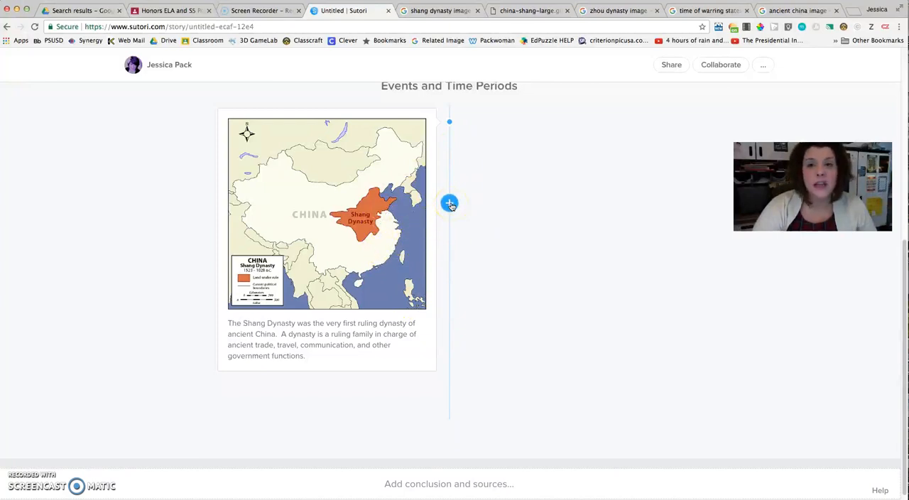
Add a second Image event and go to the Zhou dynasty image results
click(449, 205)
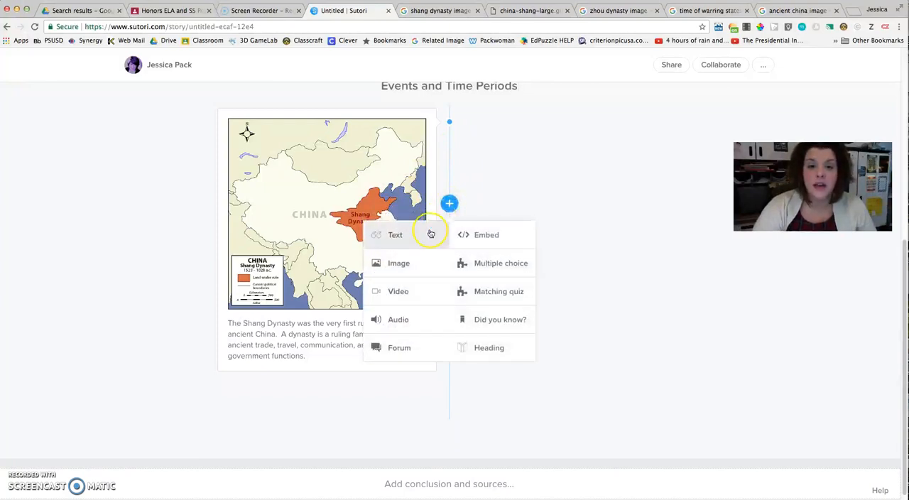
click(398, 263)
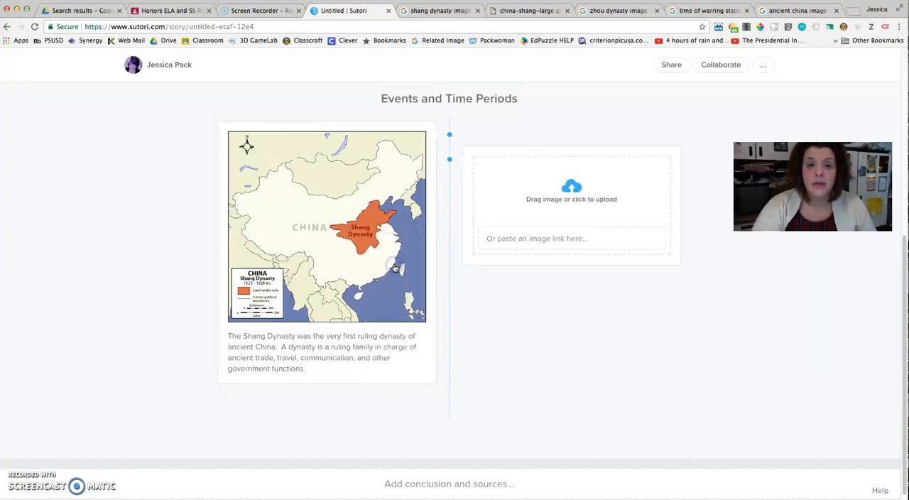
click(570, 239)
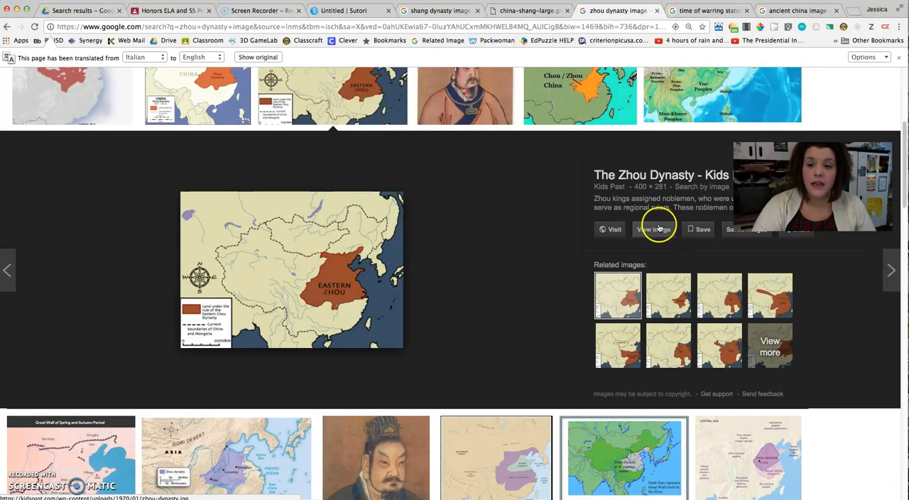
Copy the Zhou map's URL and upload it into the new image event
click(653, 229)
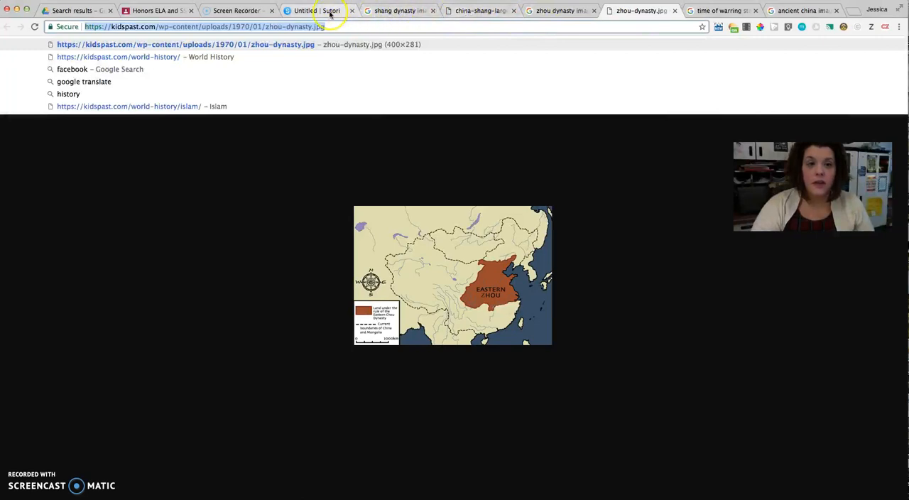
click(315, 10)
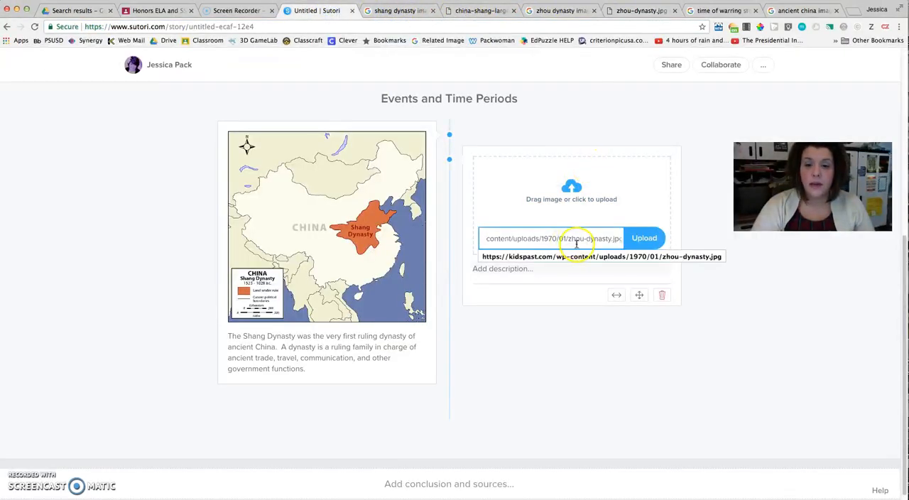
click(643, 239)
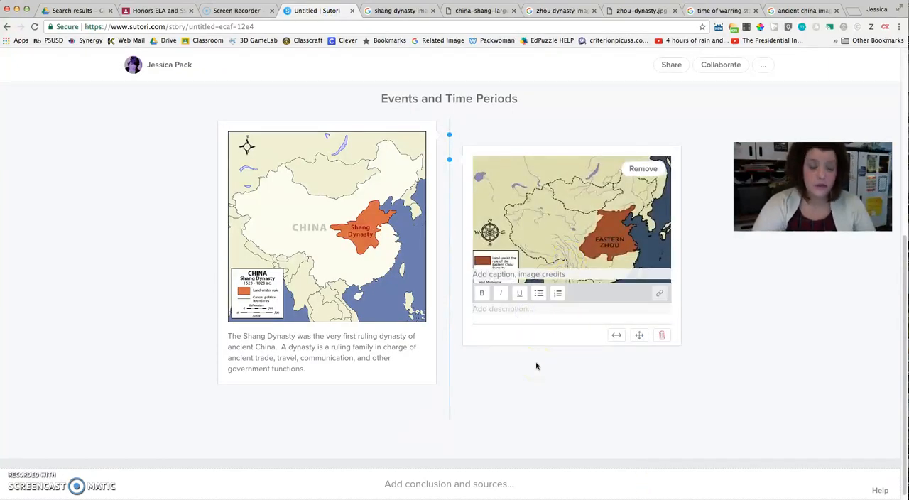
Describe the Zhou Dynasty as the second dynasty with larger territory, more farmland and more trade
text(The Zhou Dynasty was the second dynasty of ancient China.)
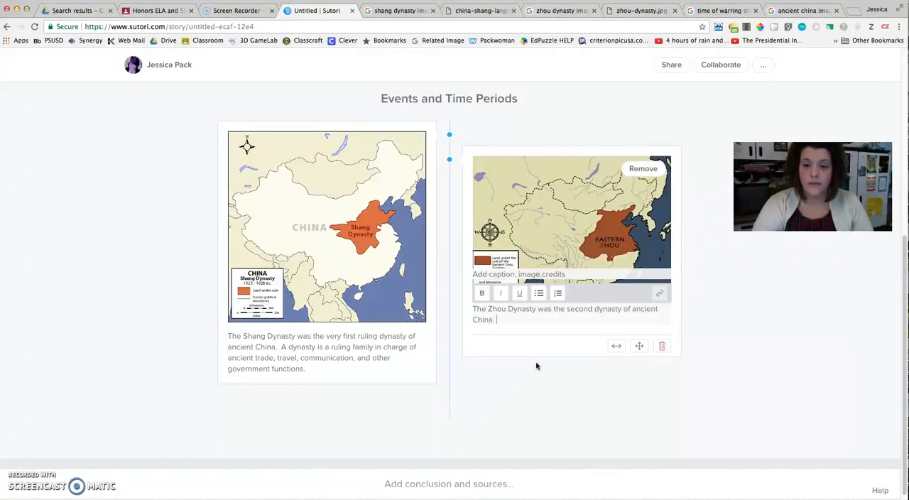
text(During the Zhou Dynasty, territory expanded and China)
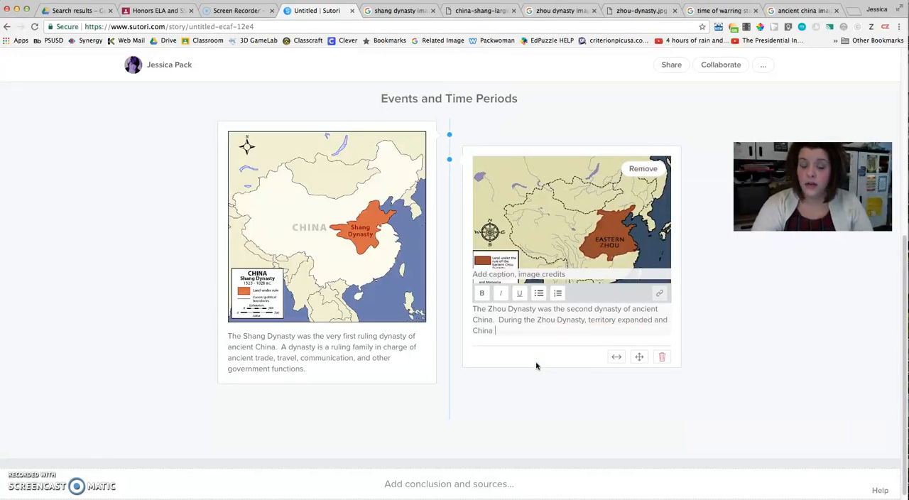
text(grew larger)
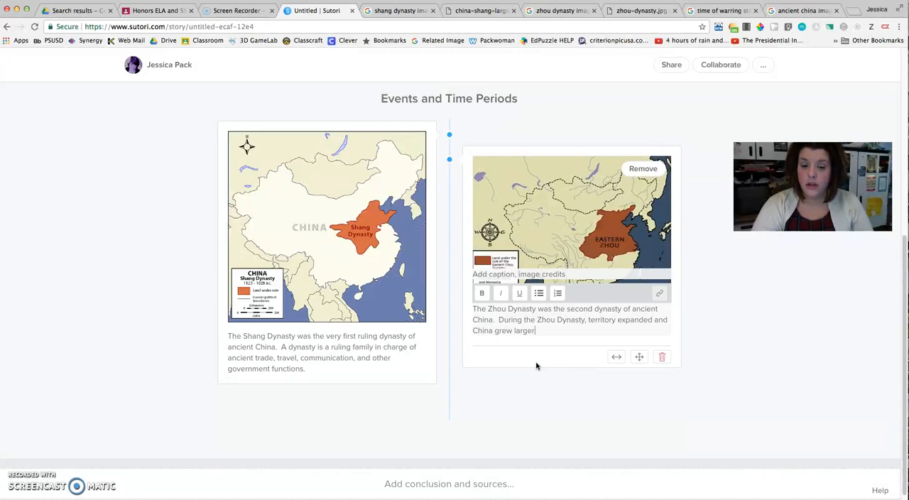
text(More farmland was added and more)
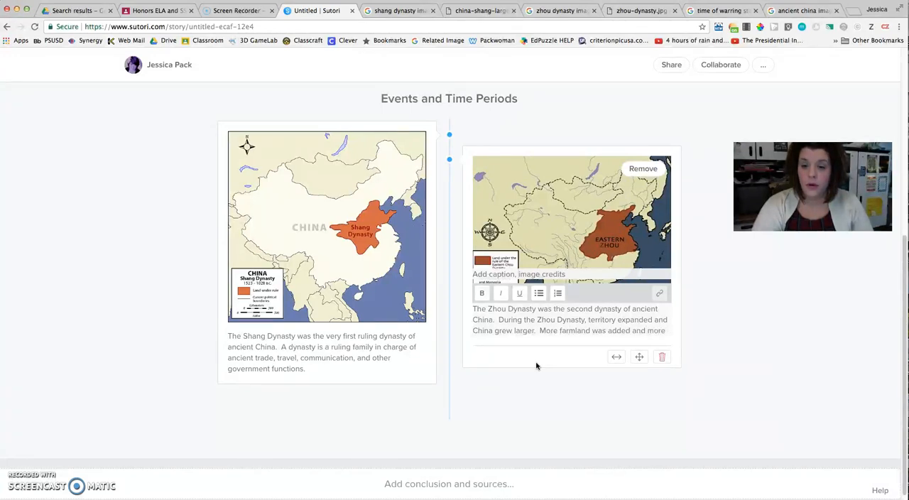
text(trade was possible.)
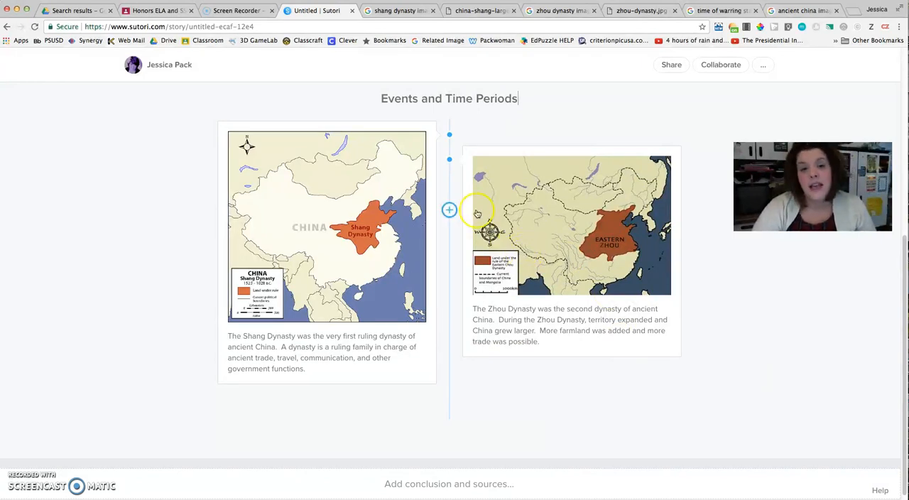
mouse_move(457, 159)
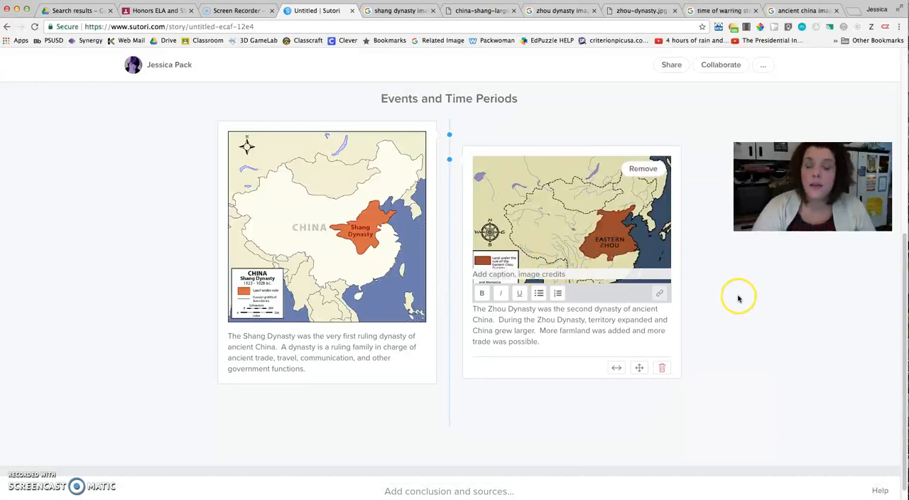
mouse_move(727, 339)
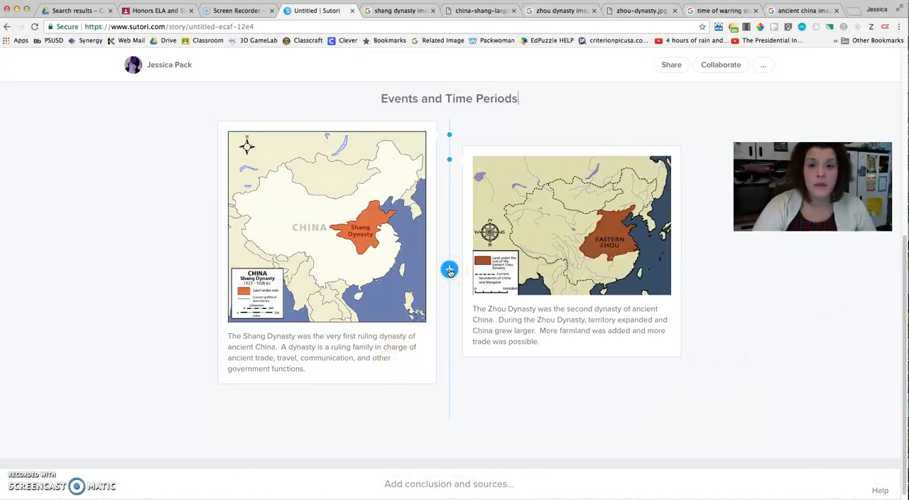
click(449, 269)
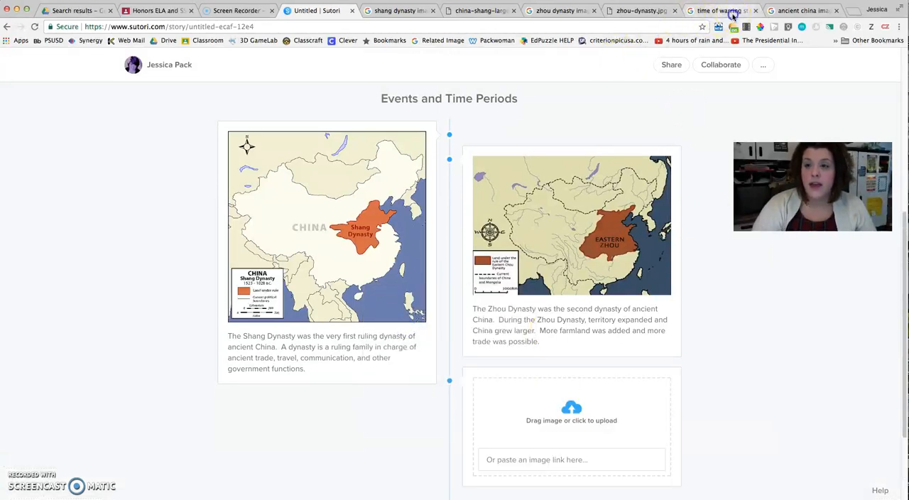
Copy the horseback warriors illustration's URL and place it in the third event's image box
click(721, 9)
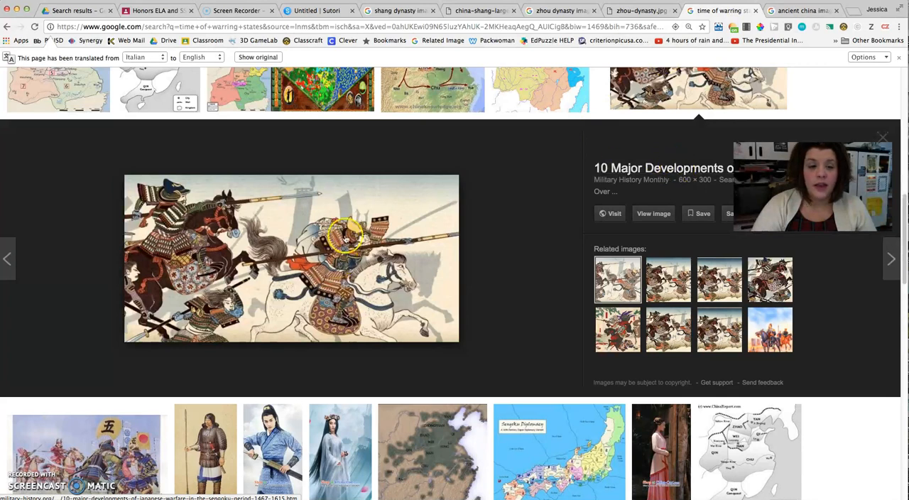
click(653, 213)
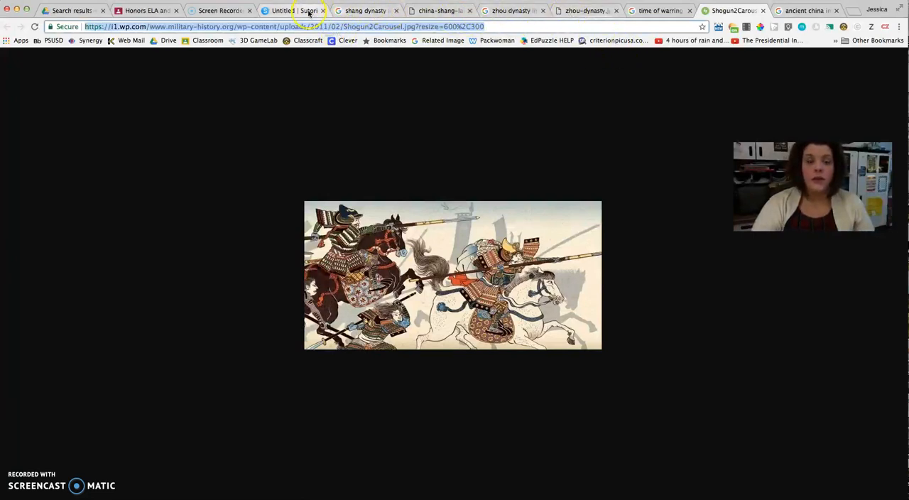
click(284, 10)
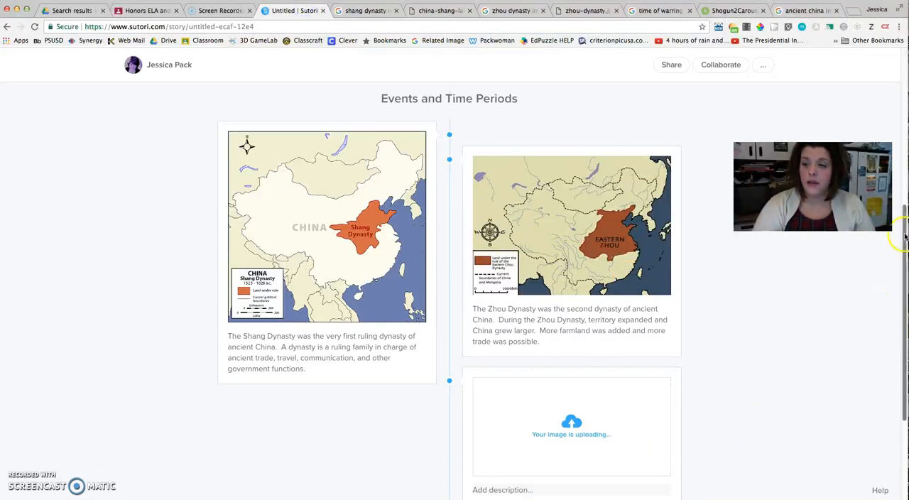
scroll(down, 3)
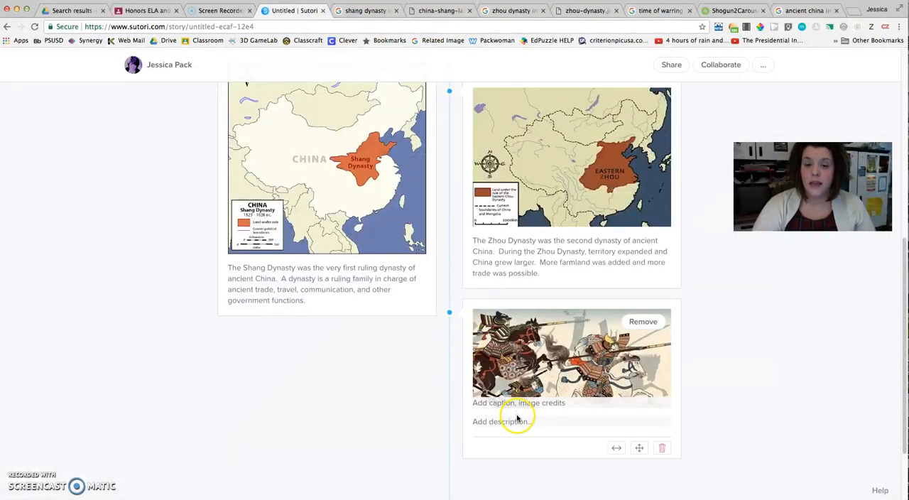
Describe the Time of Warring States as following the Zhou Dynasty's fall amid conflict and civil warfare
click(500, 420)
text(The Time of Warring States occurred)
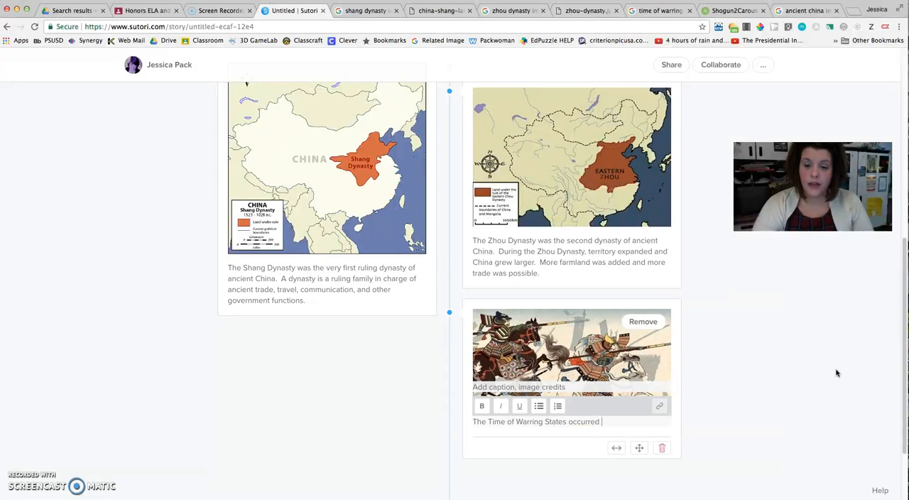
text(after the fall of the)
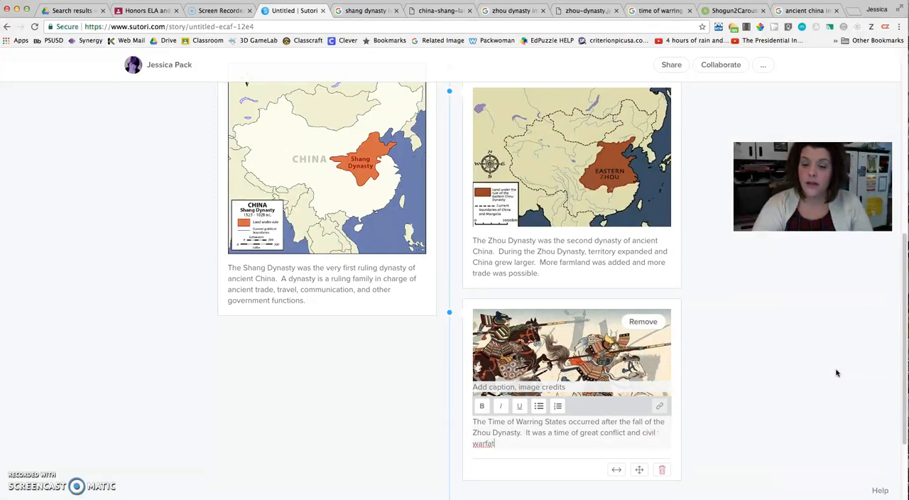
text(re.)
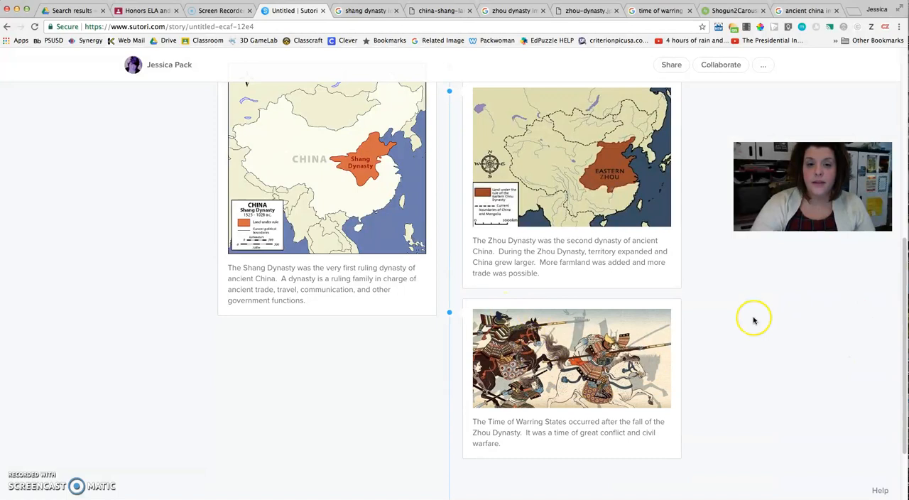
Start the story's conclusion with the heading 'Image Credits:'
scroll(up, 3)
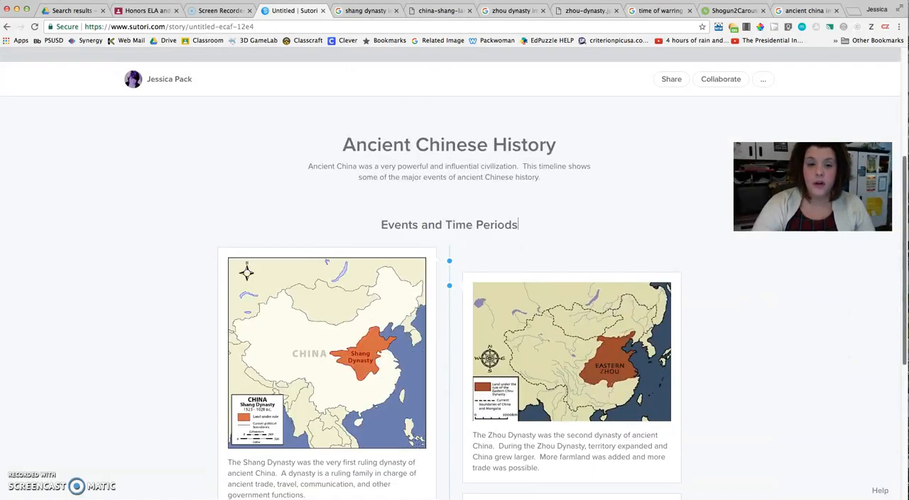
scroll(down, 3)
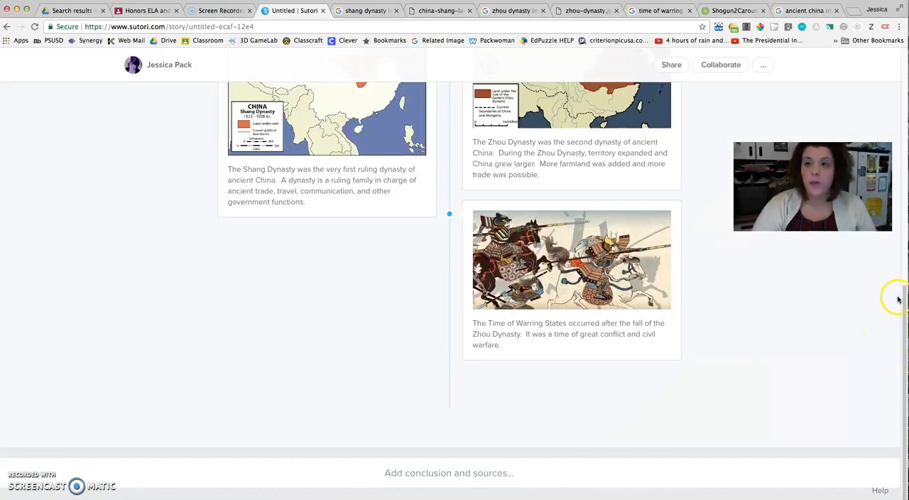
scroll(down, 3)
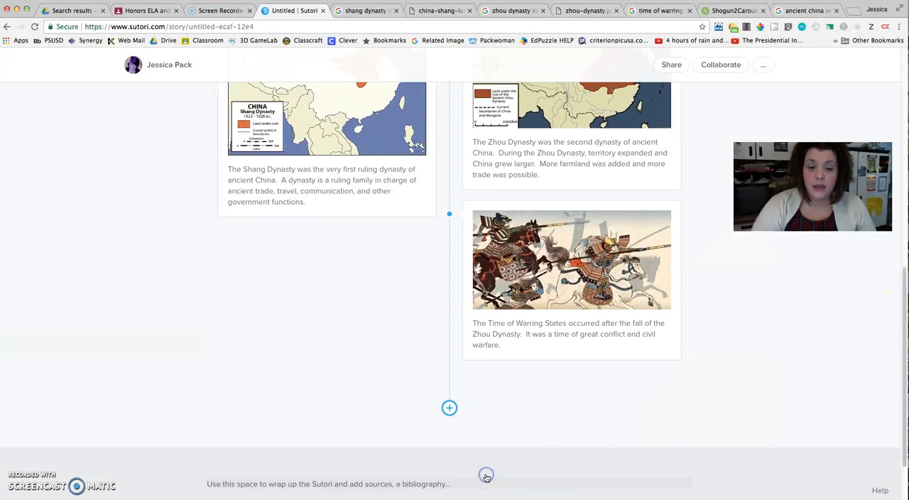
click(485, 483)
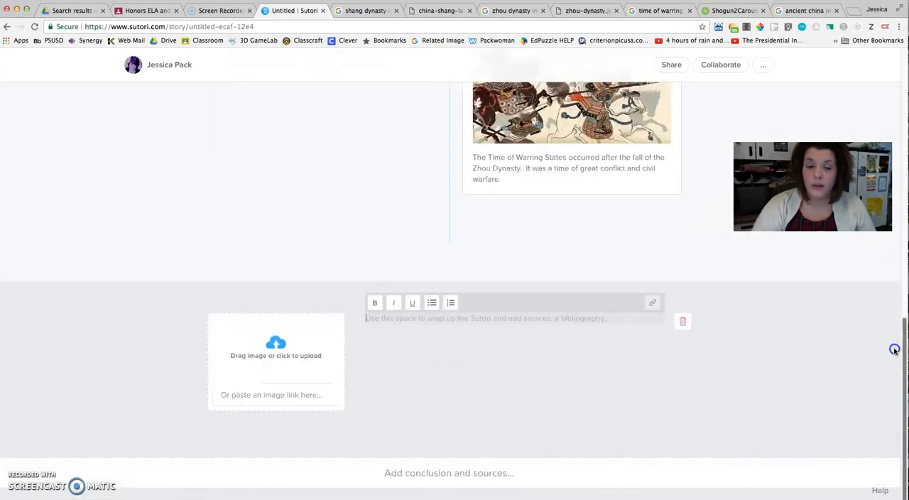
mouse_move(849, 335)
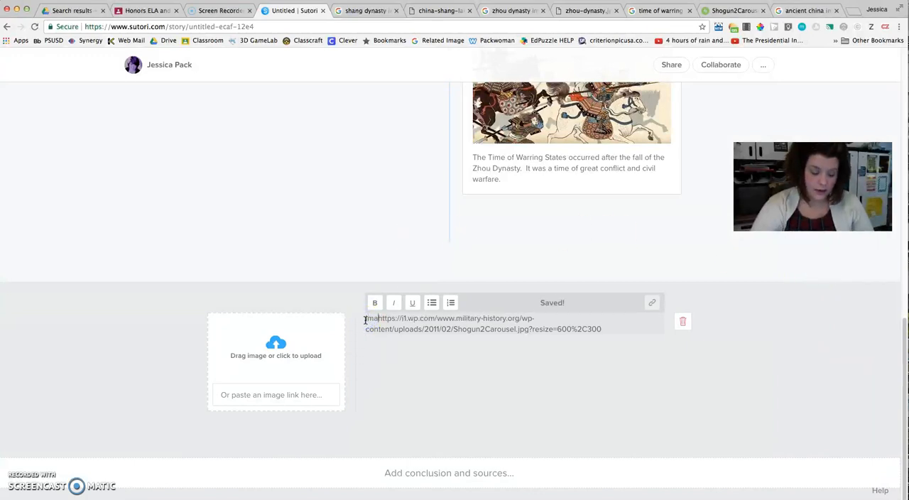
text(Image Credits:)
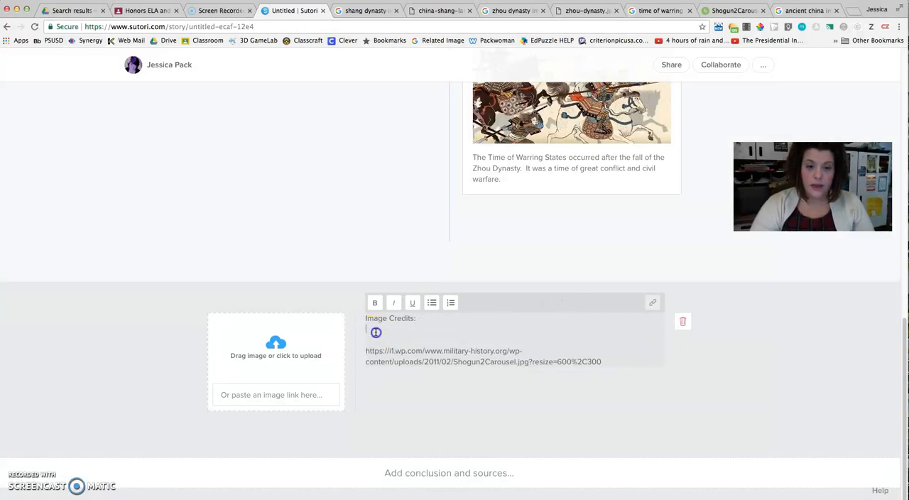
Add the web addresses of the Zhou and Shang dynasty map images to the credits
click(511, 10)
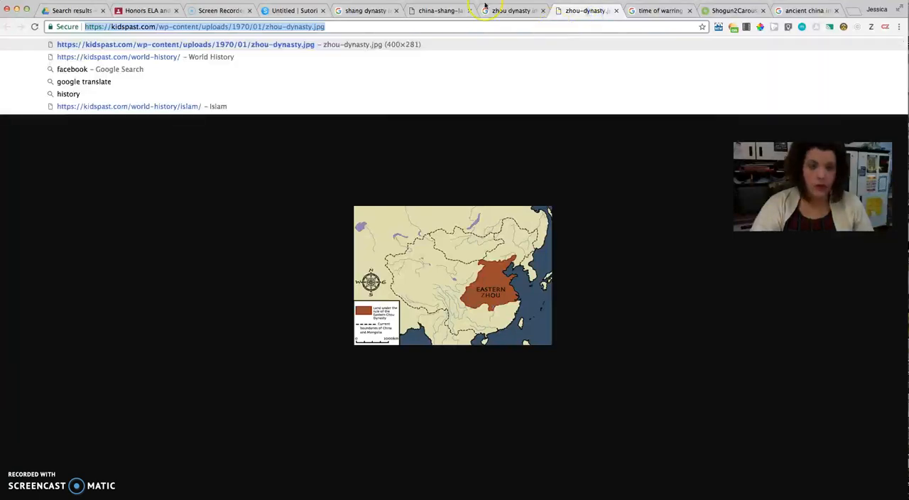
click(291, 9)
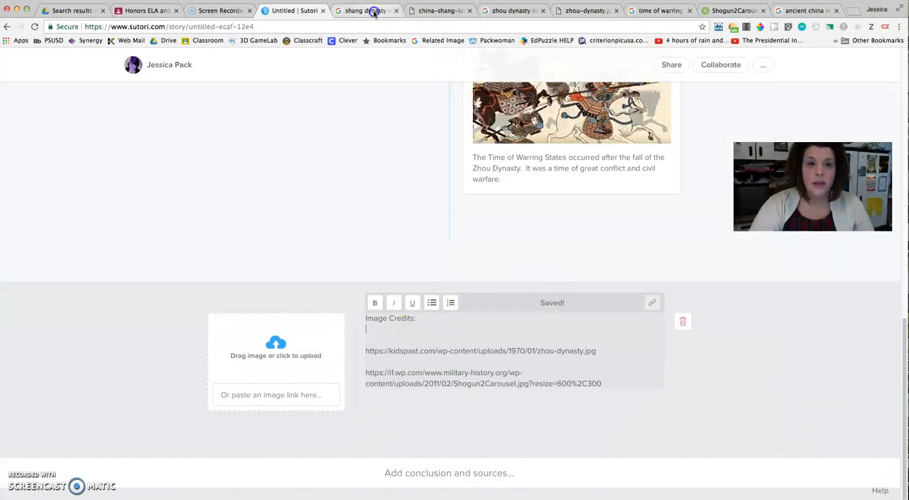
click(440, 10)
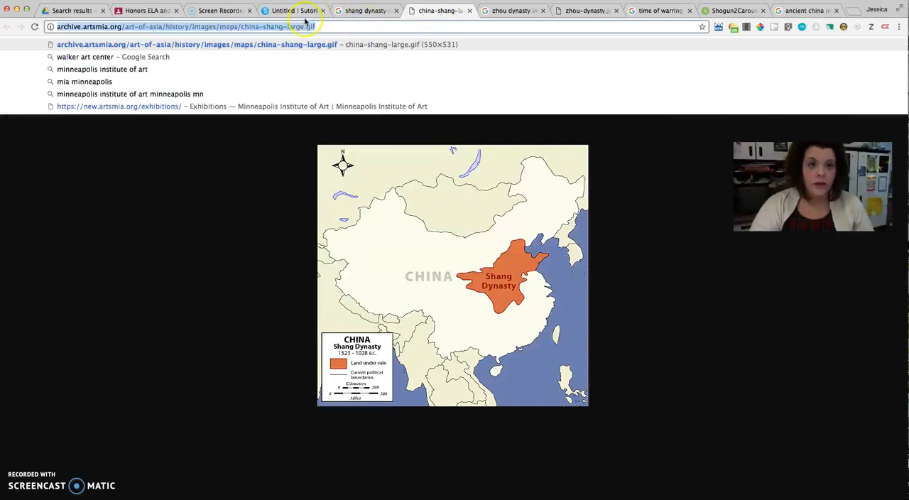
click(284, 10)
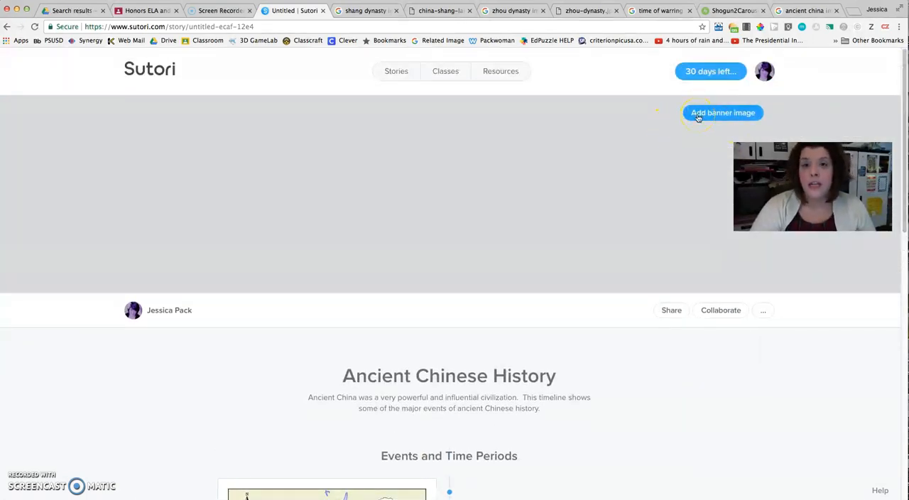
Set the Great Wall watchtower photo from Google Images as the story's banner
click(721, 112)
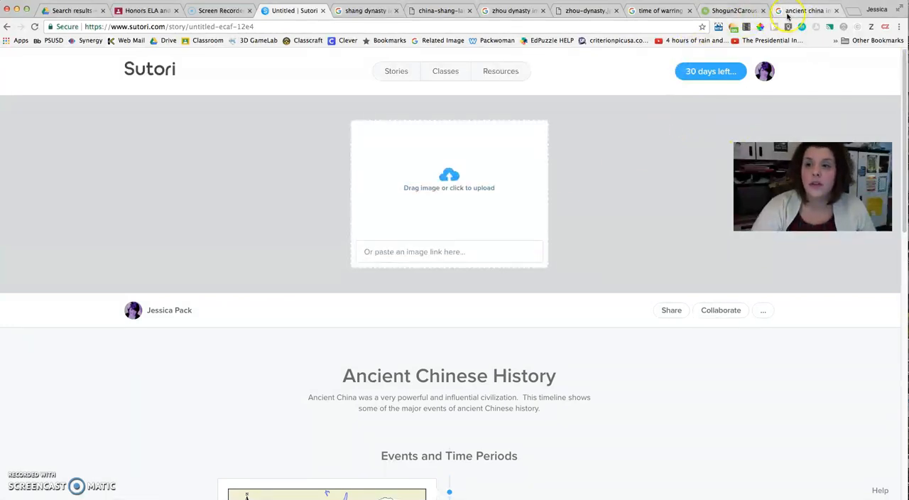
click(732, 10)
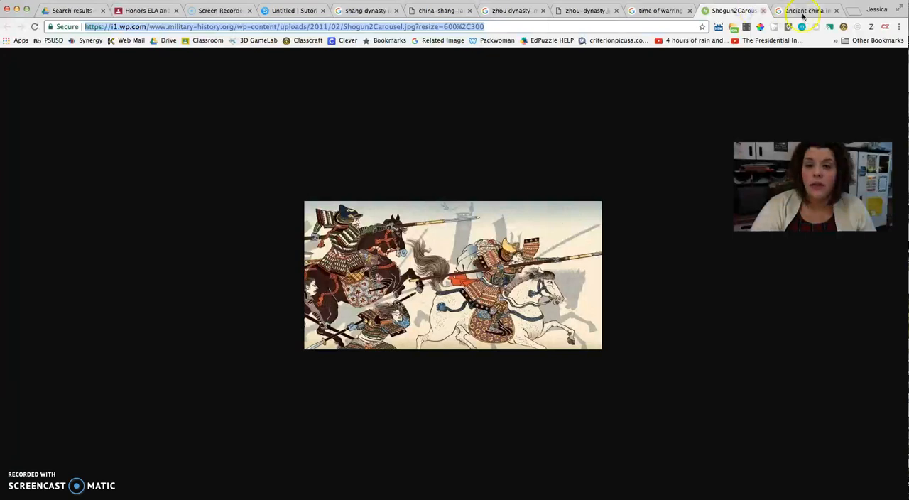
click(806, 10)
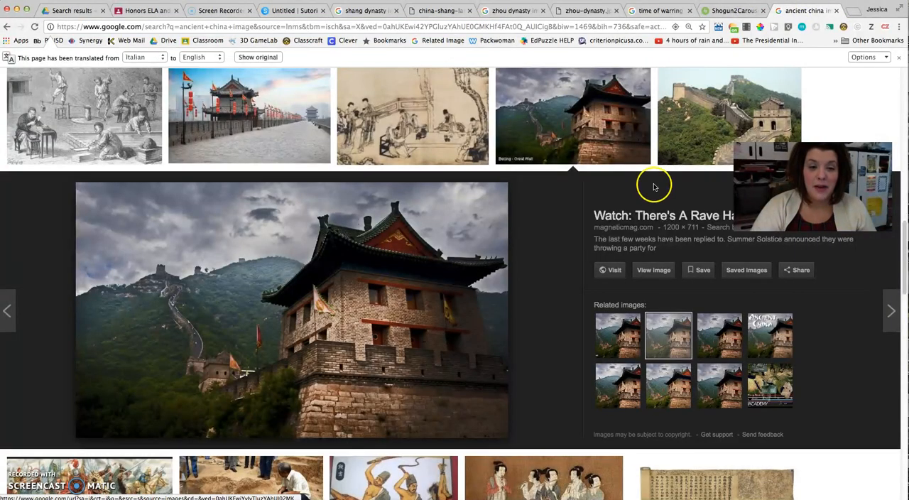
mouse_move(556, 250)
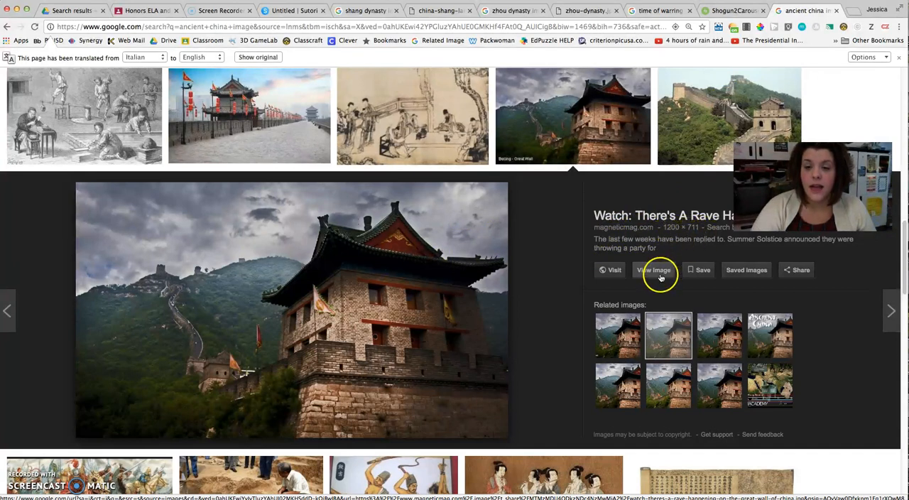
click(653, 269)
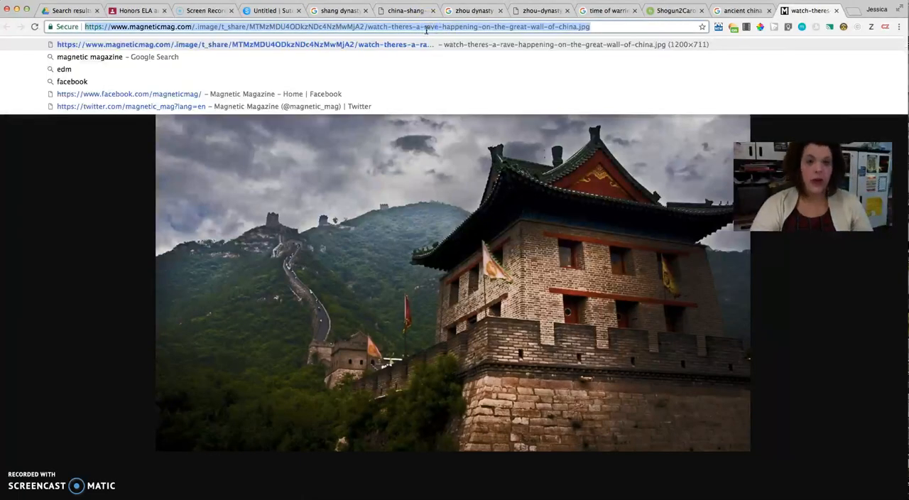
click(269, 10)
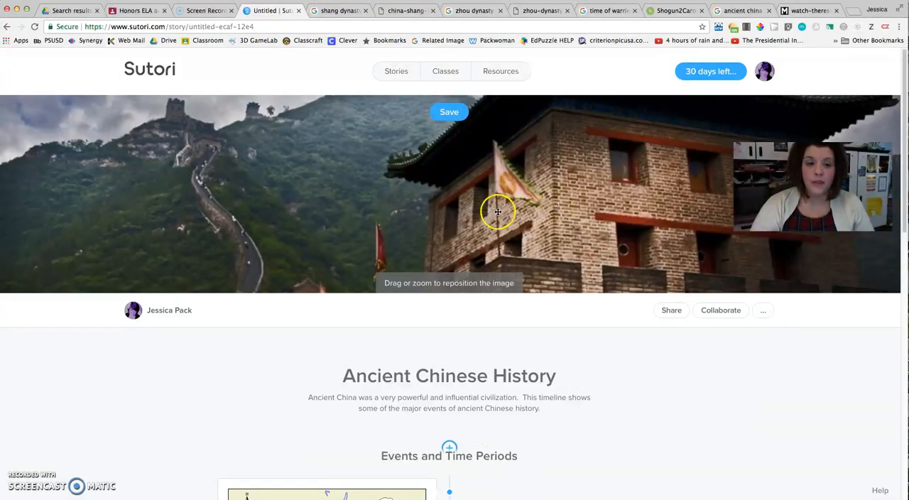
Reposition the Great Wall photo so the banner shows the right part
drag(497, 212, 519, 128)
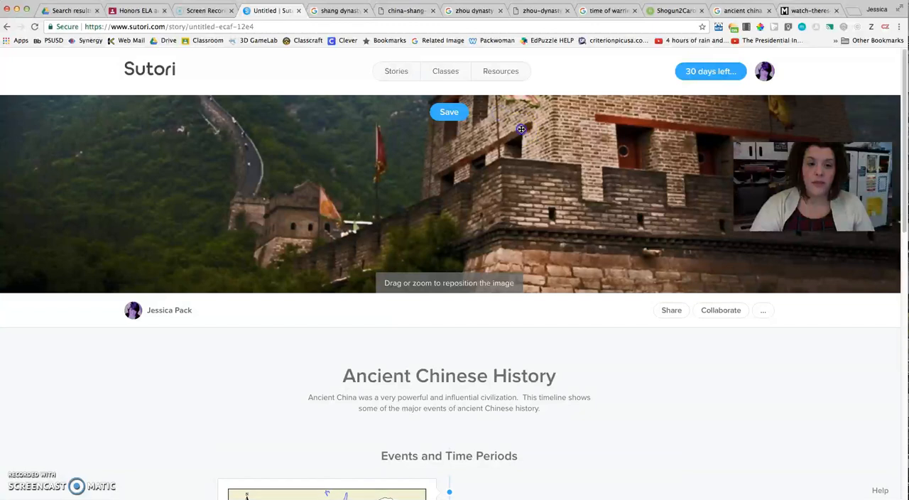
drag(521, 128, 517, 236)
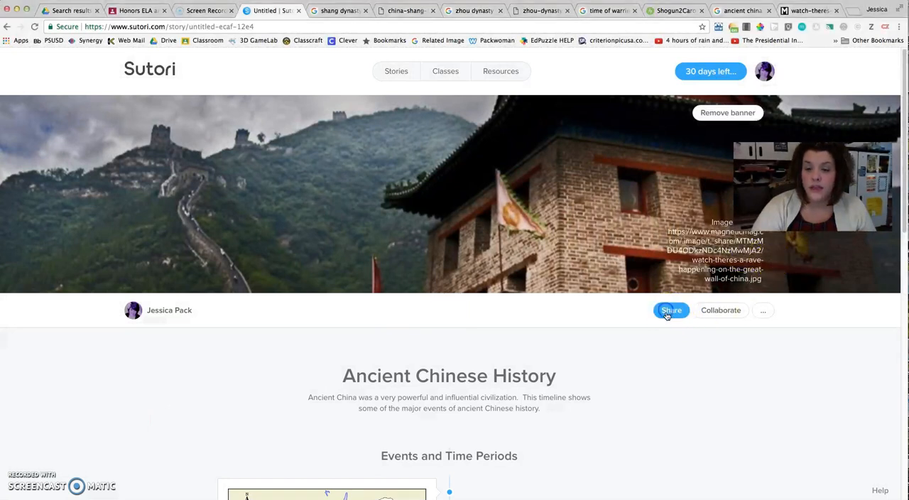
Copy the Ancient Chinese History story's public share link
click(670, 310)
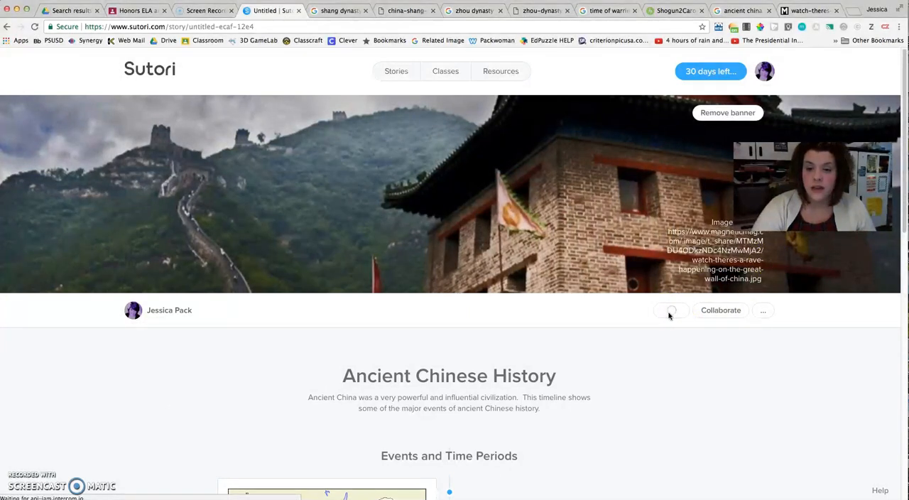
click(670, 310)
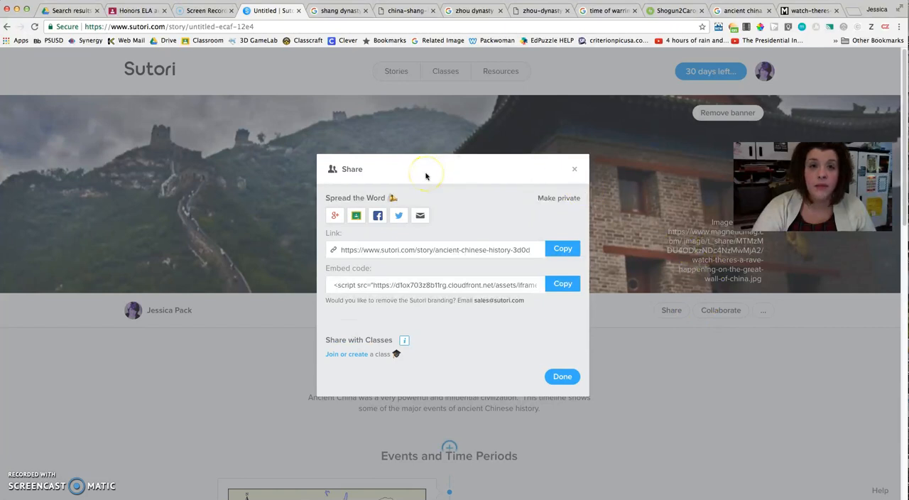
mouse_move(338, 245)
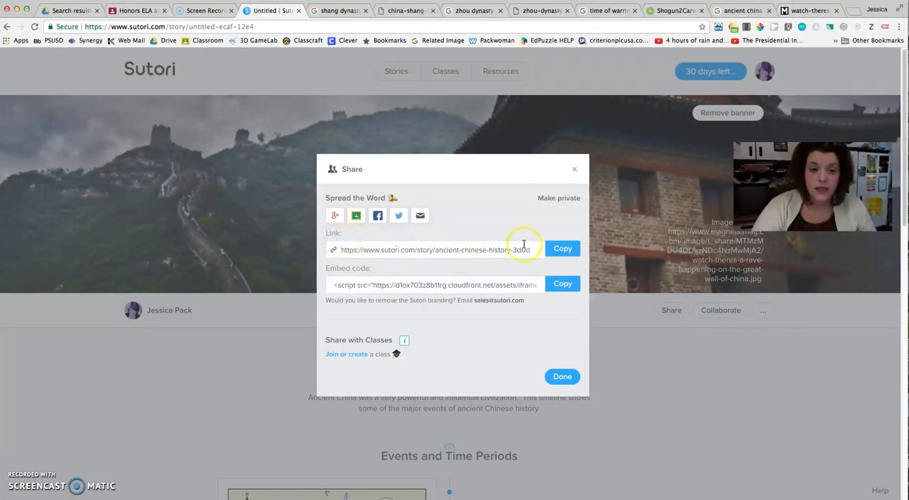
click(562, 249)
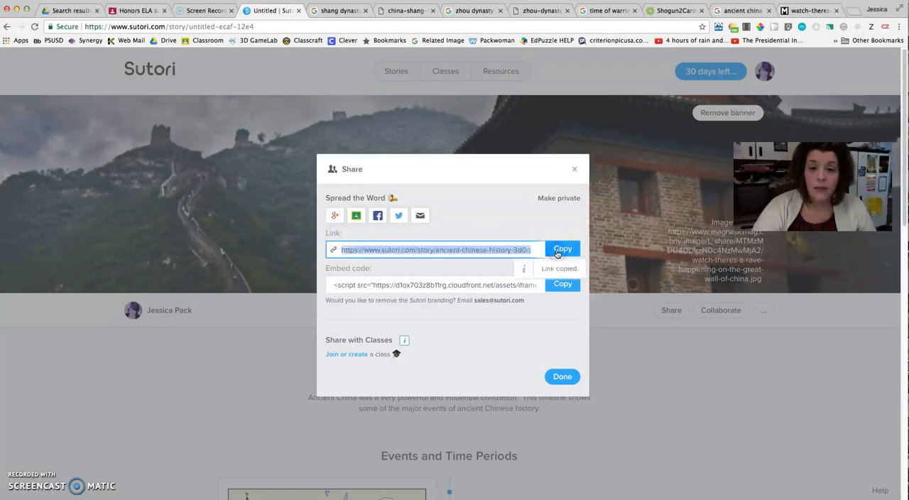
mouse_move(425, 186)
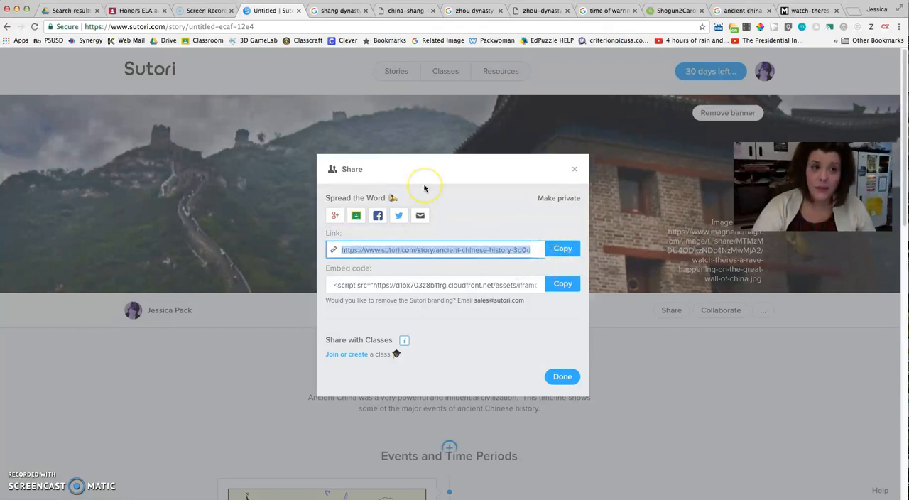